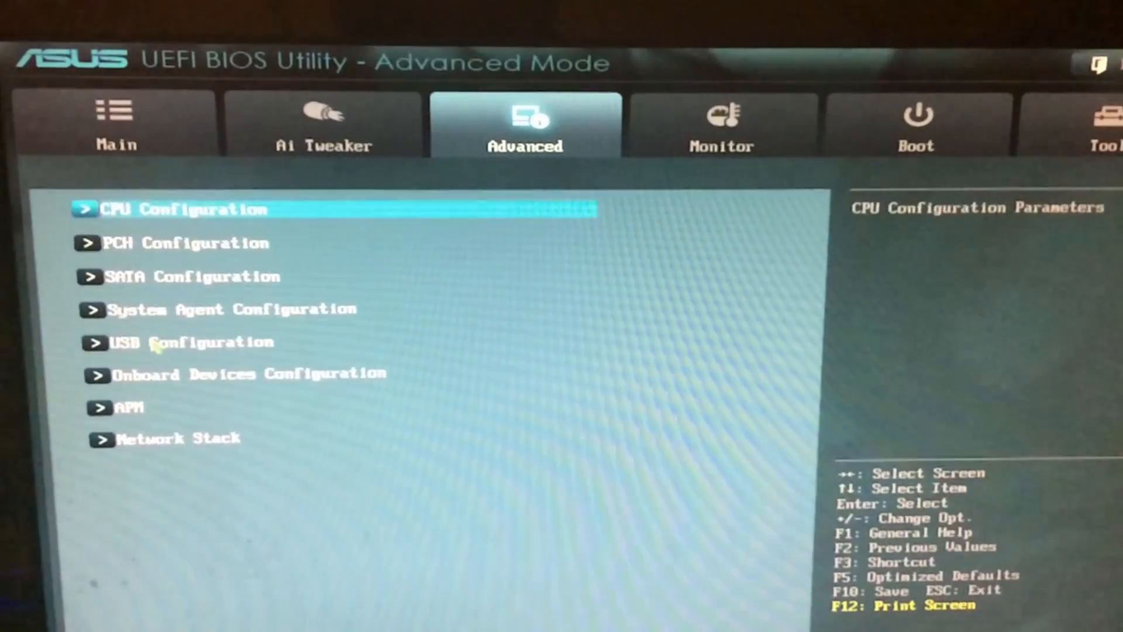
Step: Review CPU Configuration and confirm Intel Virtualization Technology reads Enabled
{"action": "left_click", "coordinate": [188, 208]}
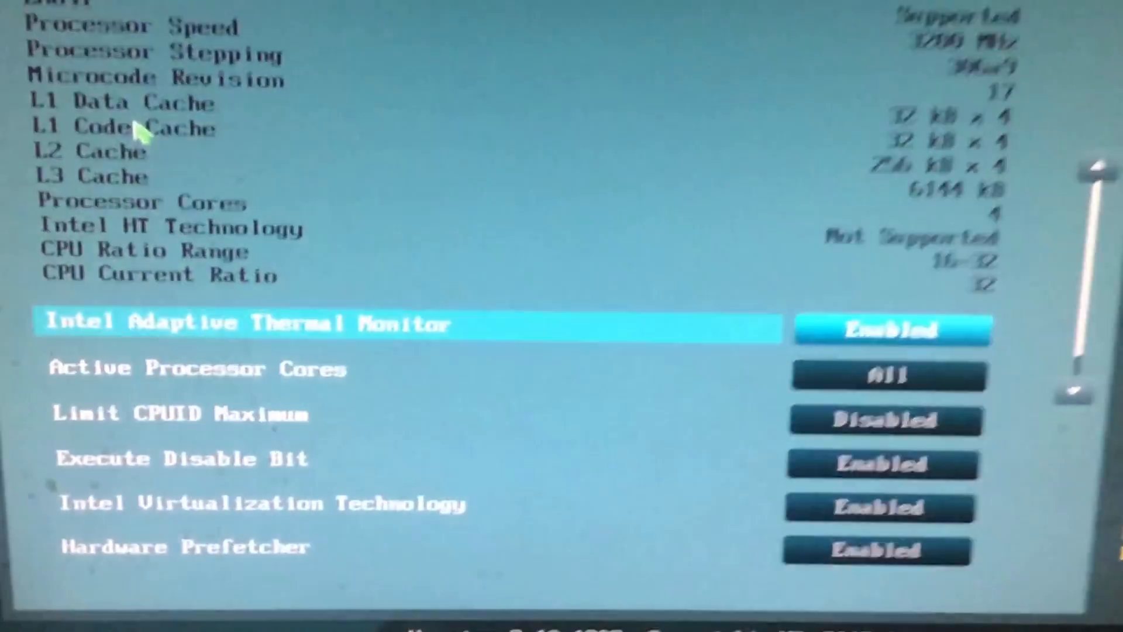
{"action": "key", "text": "down"}
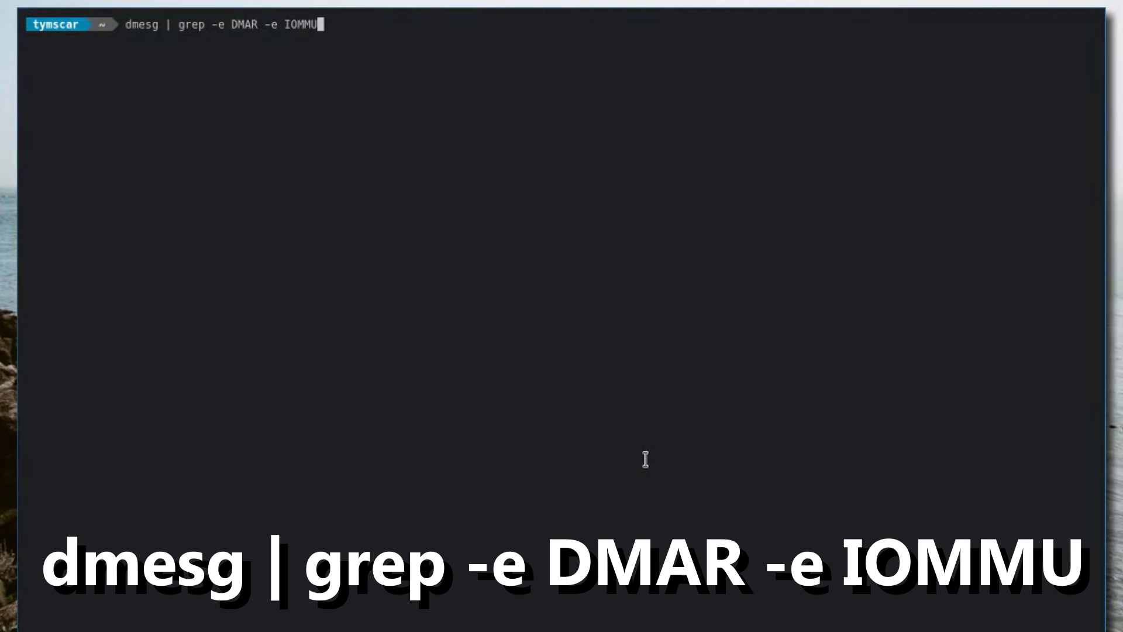
Step: Run the dmesg DMAR/IOMMU grep and the iommu-groups.sh listing
{"action": "key", "text": "Return"}
{"action": "type", "text": "./iommu-groups.sh"}
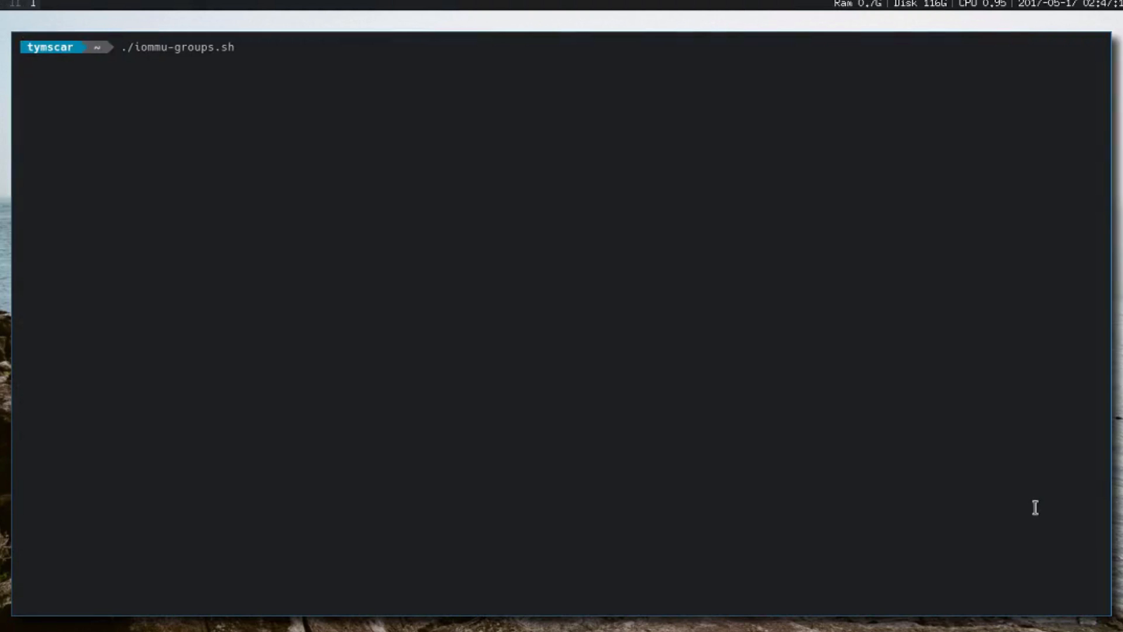
{"action": "key", "text": "Return"}
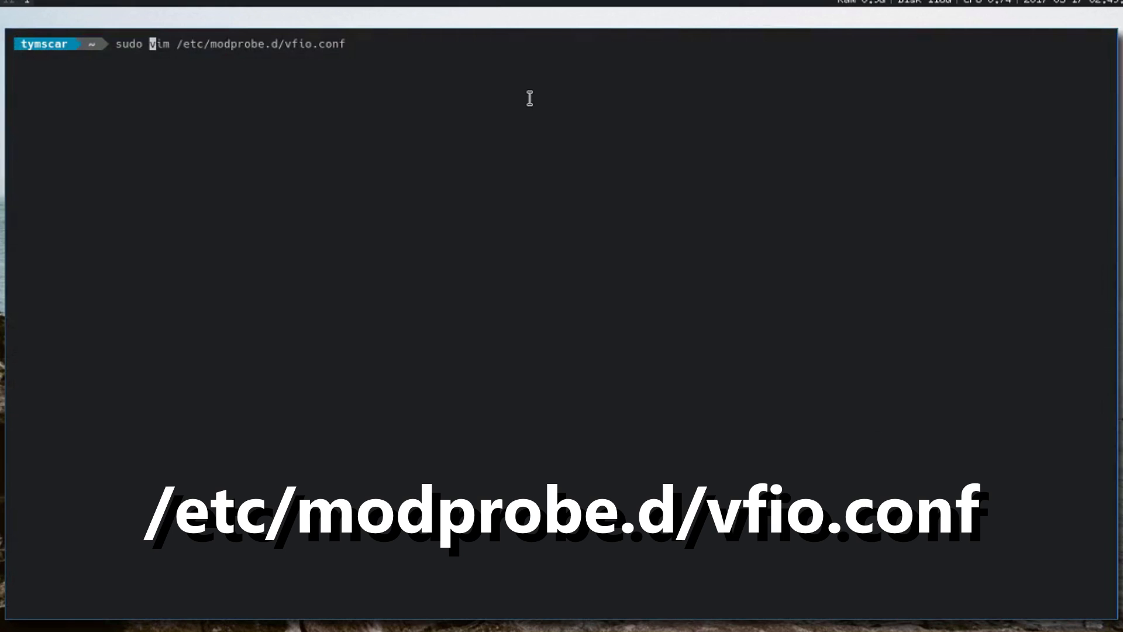
Step: Add the vfio-pci ids line for GPU 1002:6798 and its audio device to vfio.conf and save
{"action": "key", "text": "Return"}
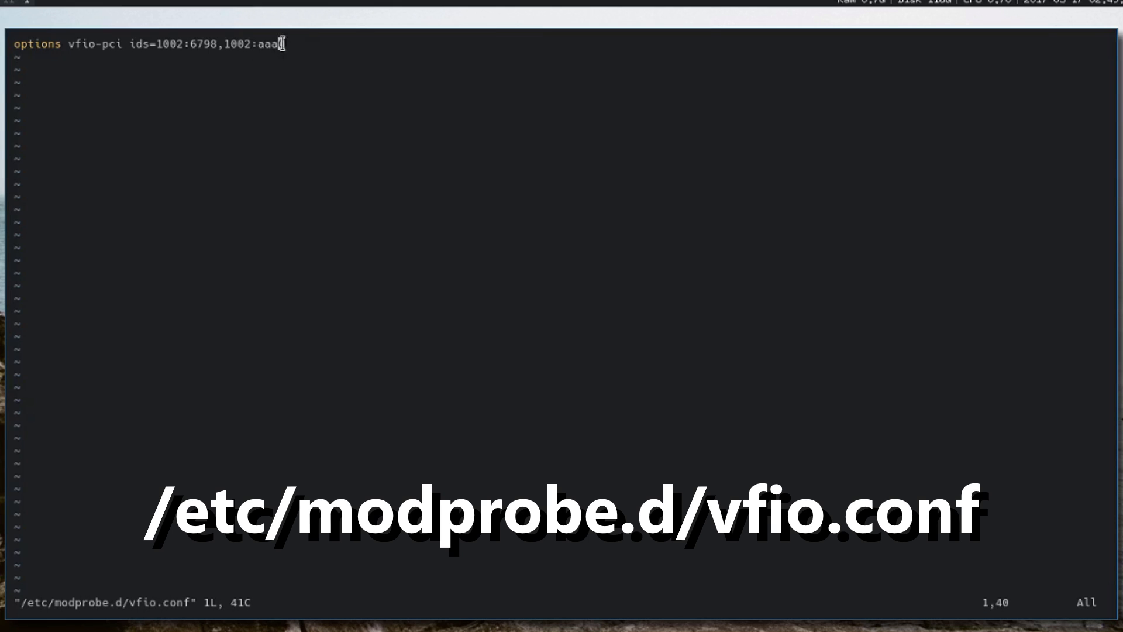
{"action": "key", "text": "v"}
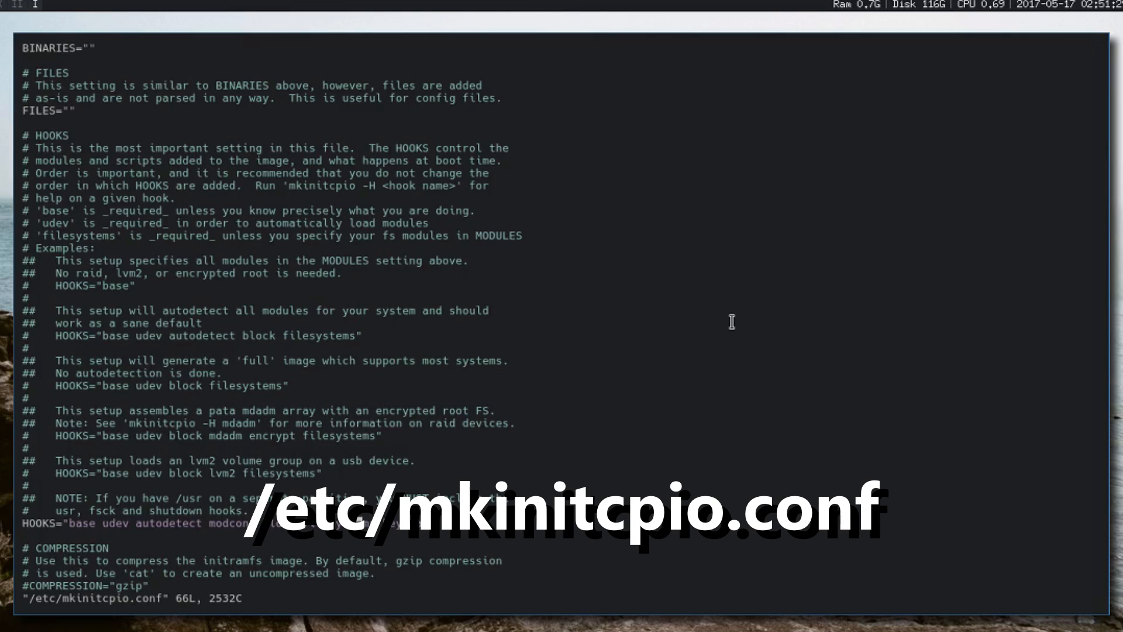
Step: Set MODULES to vfio vfio_iommu_type1 vfio_pci vfio_virqfd in mkinitcpio.conf and save
{"action": "scroll", "scroll_direction": "down", "scroll_amount": 3}
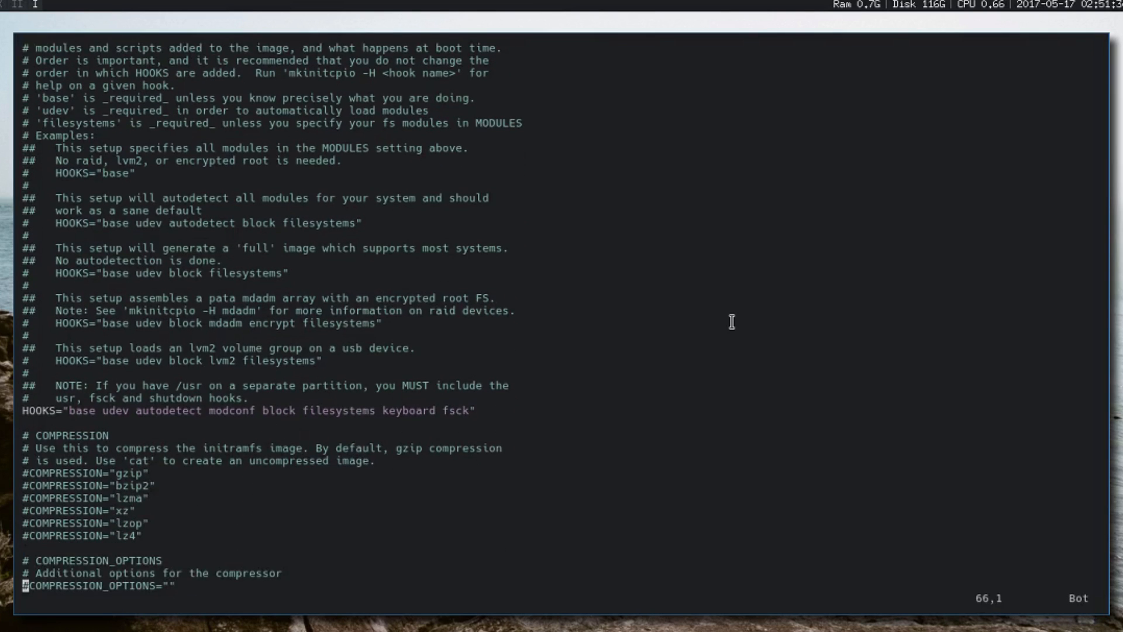
{"action": "key", "text": "gg"}
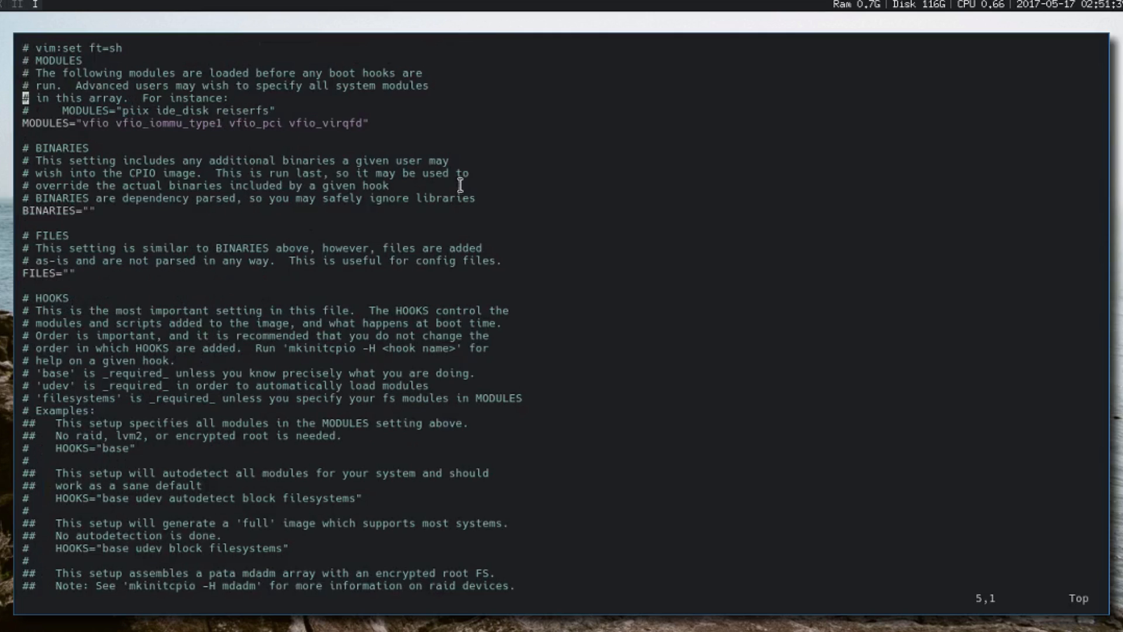
{"action": "key", "text": "v"}
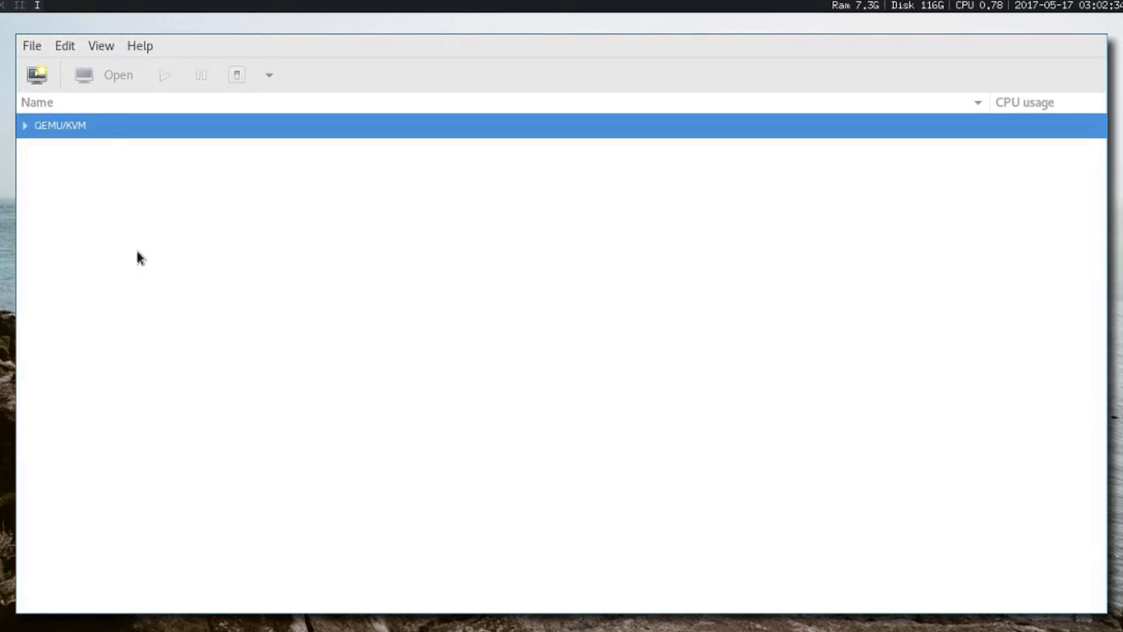
Step: Start a new VM from local install media using win.iso
{"action": "left_click", "coordinate": [36, 75]}
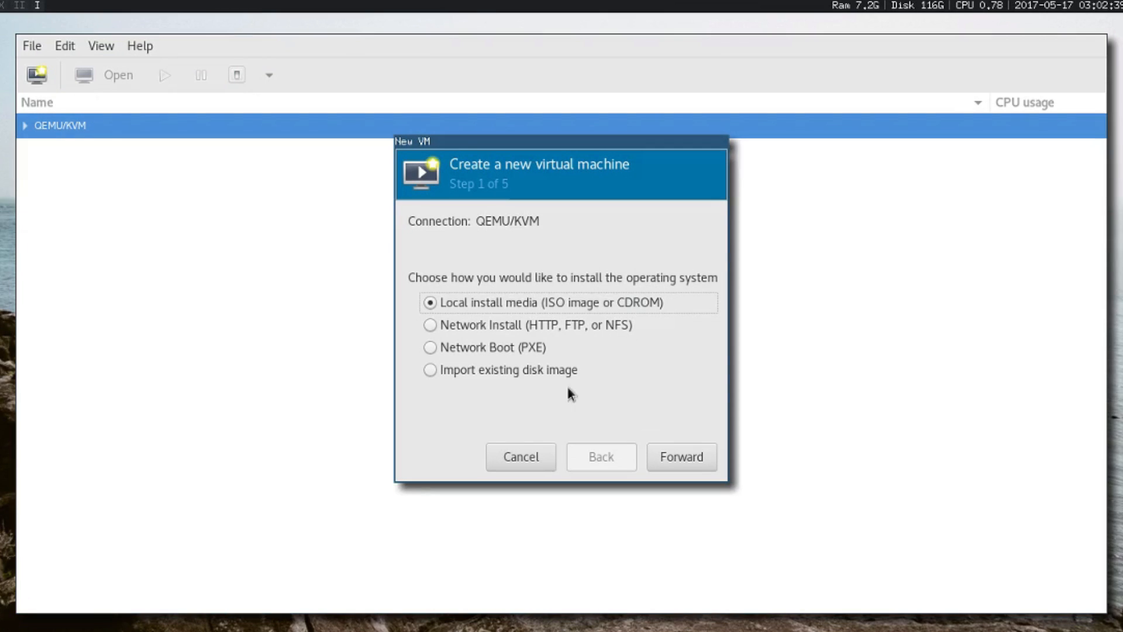
{"action": "left_click", "coordinate": [679, 456]}
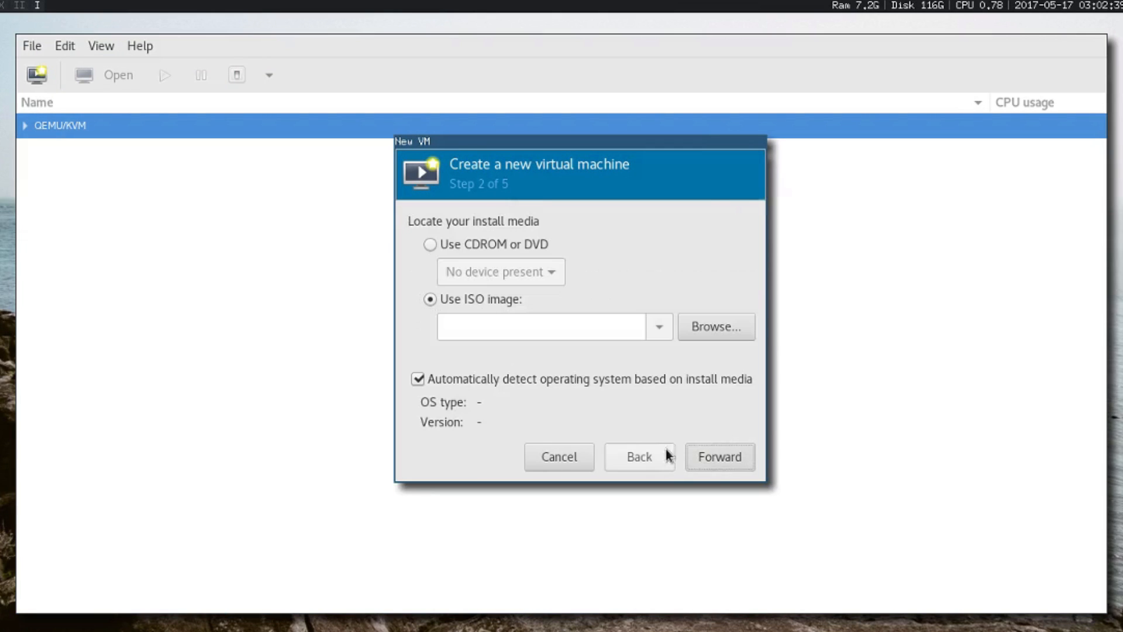
{"action": "left_click", "coordinate": [713, 326]}
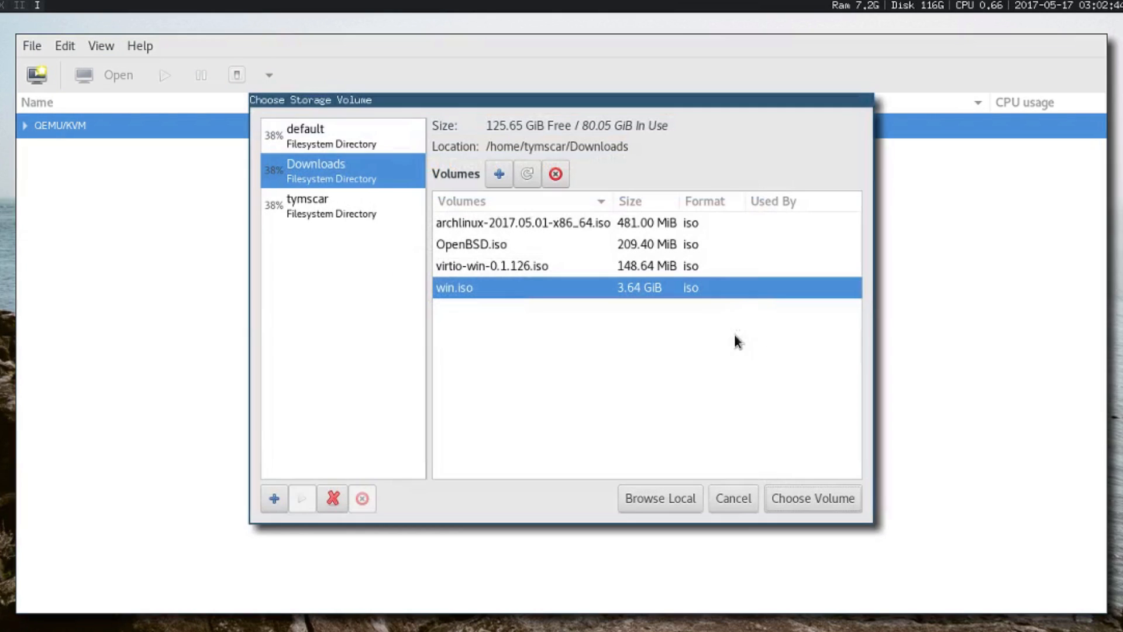
{"action": "mouse_move", "coordinate": [604, 326]}
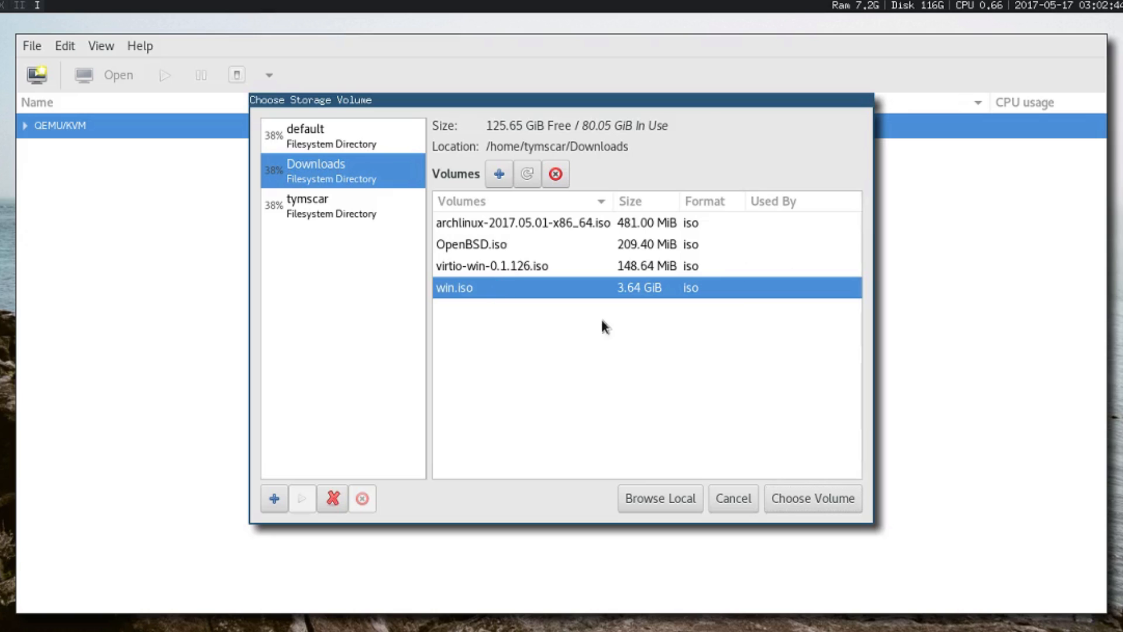
{"action": "left_click", "coordinate": [812, 498]}
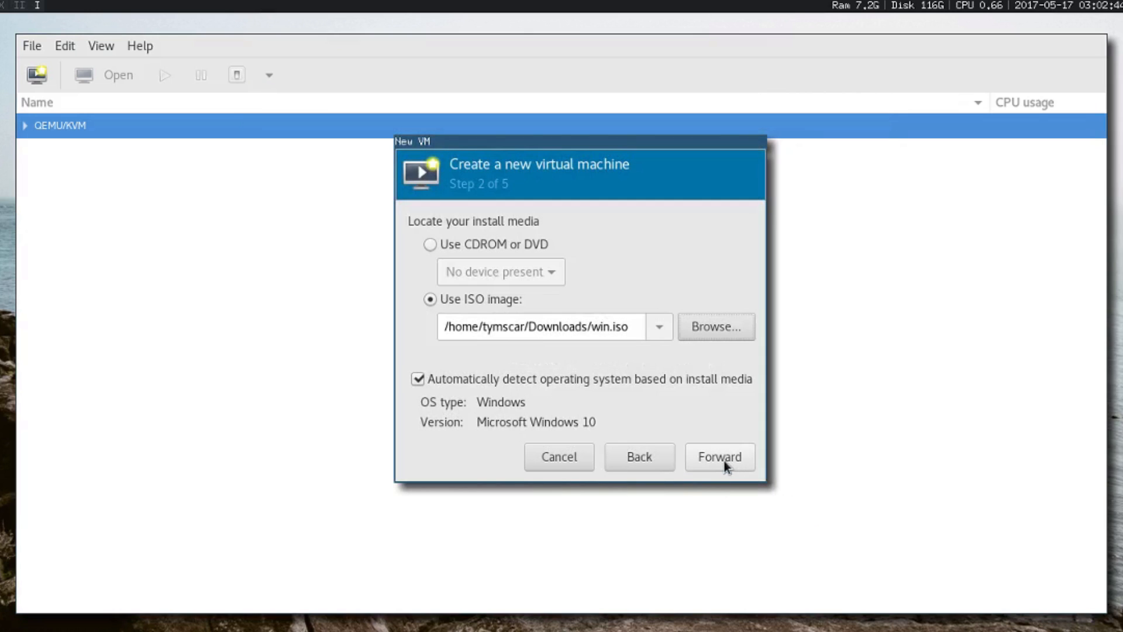
{"action": "left_click", "coordinate": [718, 456]}
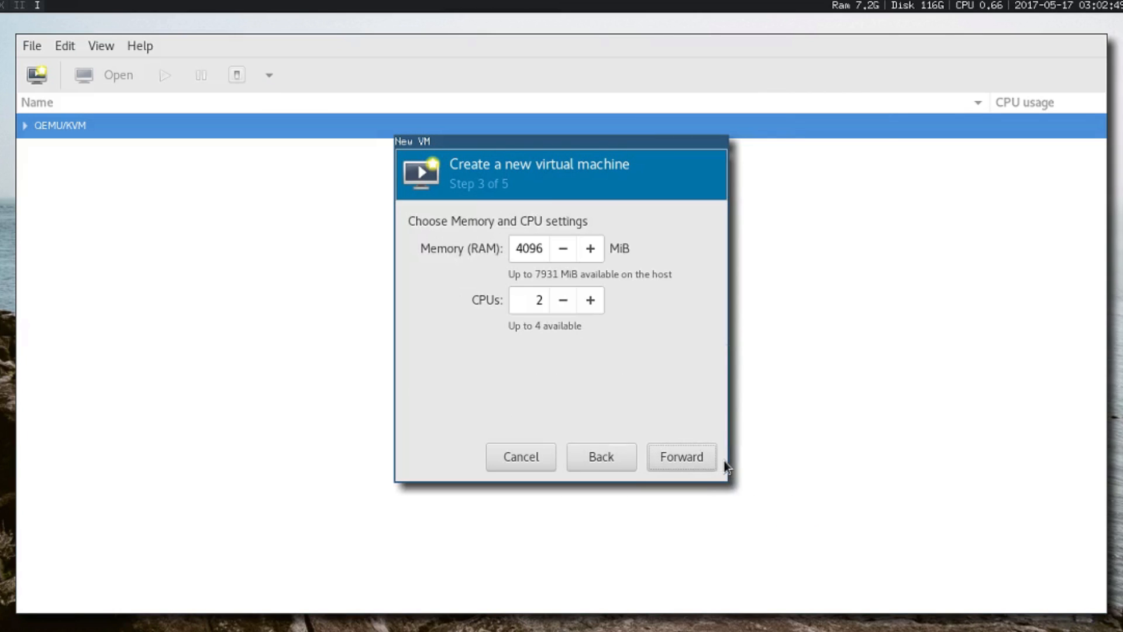
Step: Keep 4096 MiB, 2 CPUs and a 40 GiB disk, and finish with configuration customised before install
{"action": "left_click", "coordinate": [681, 458]}
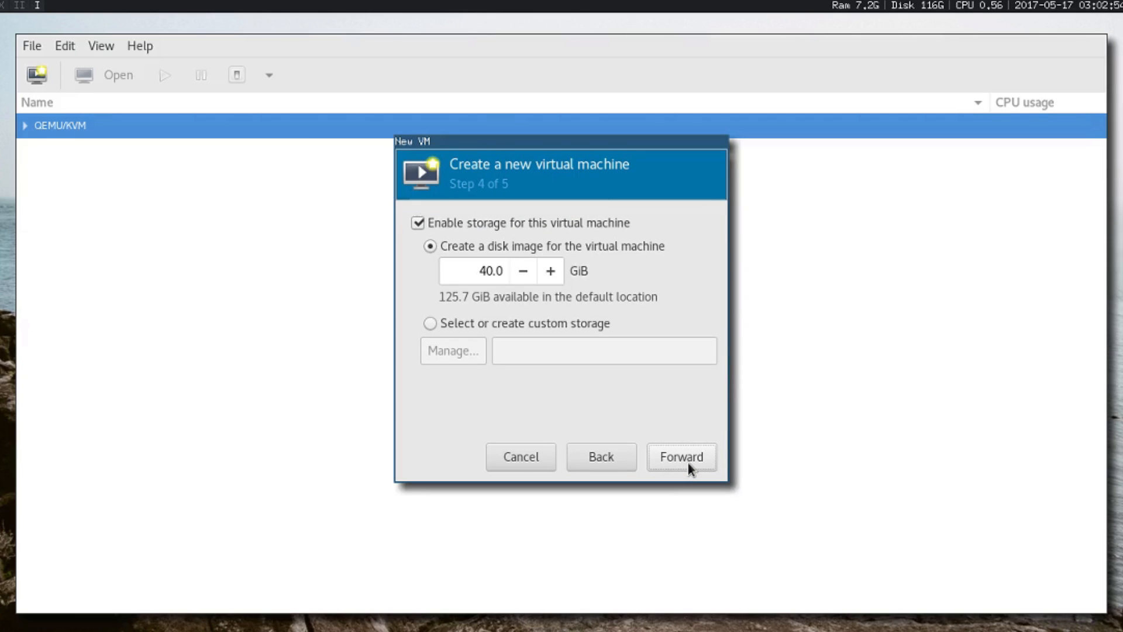
{"action": "left_click", "coordinate": [681, 457]}
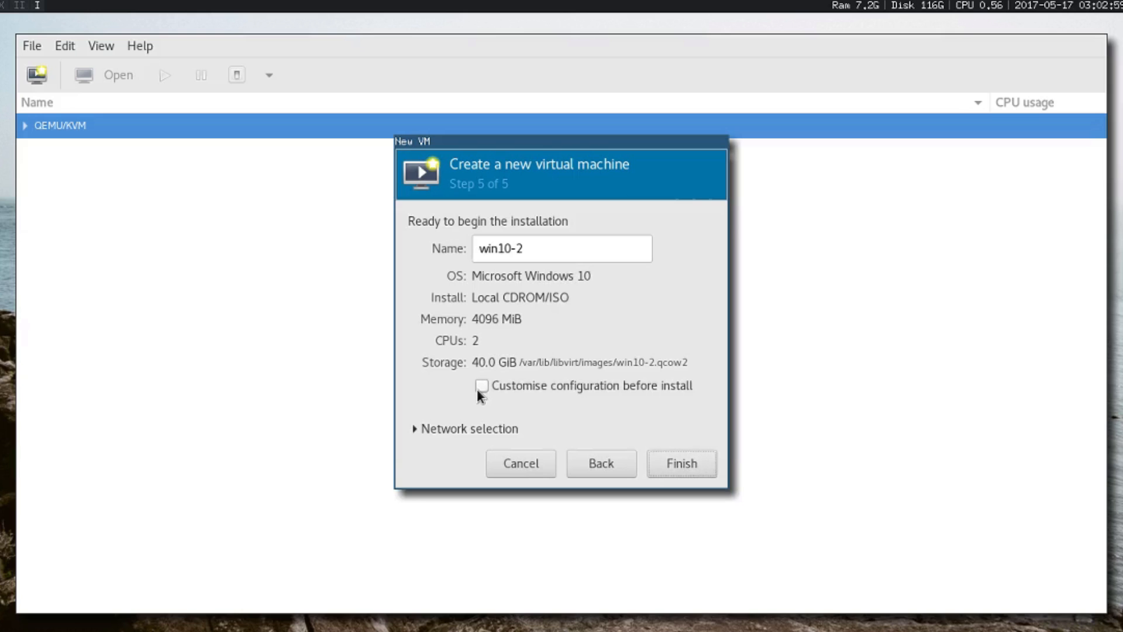
{"action": "left_click", "coordinate": [482, 385]}
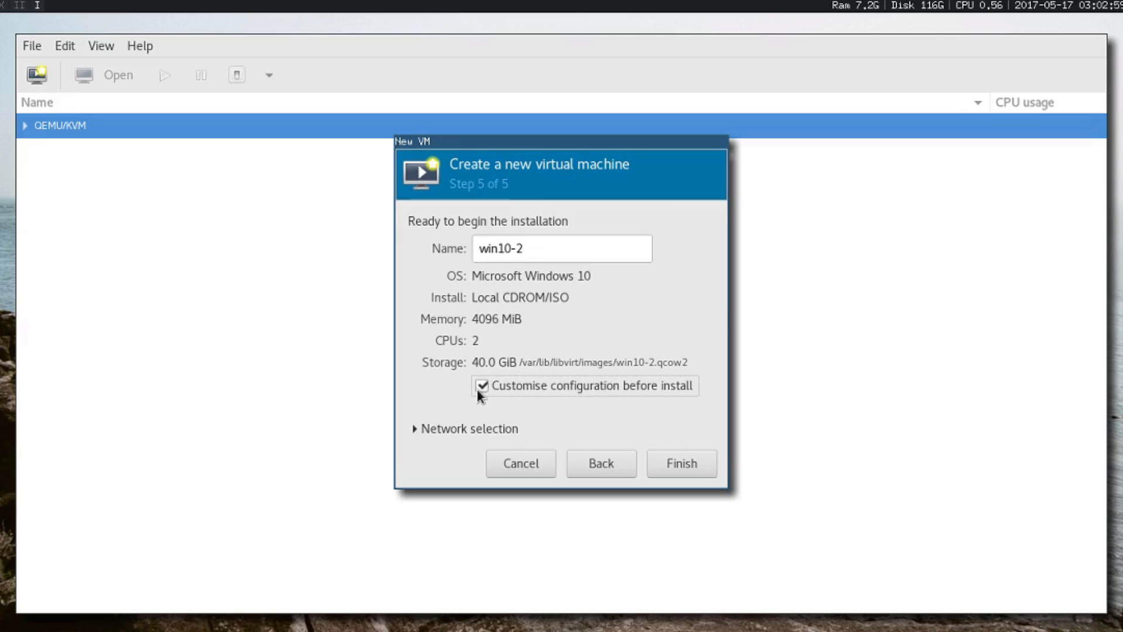
{"action": "left_click", "coordinate": [680, 464]}
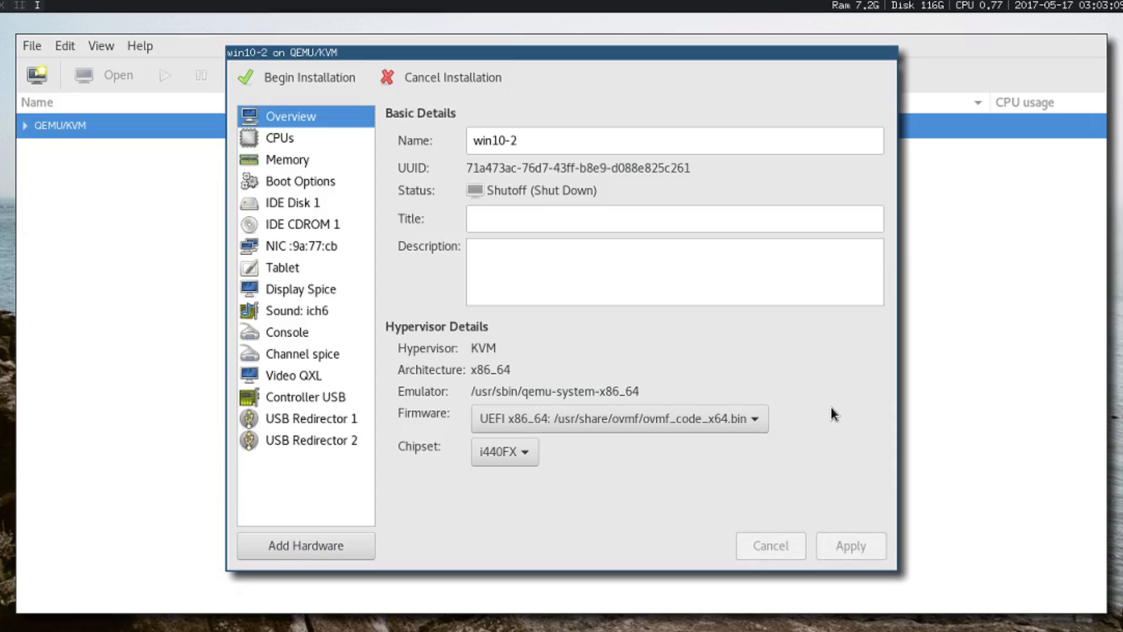
{"action": "mouse_move", "coordinate": [294, 148]}
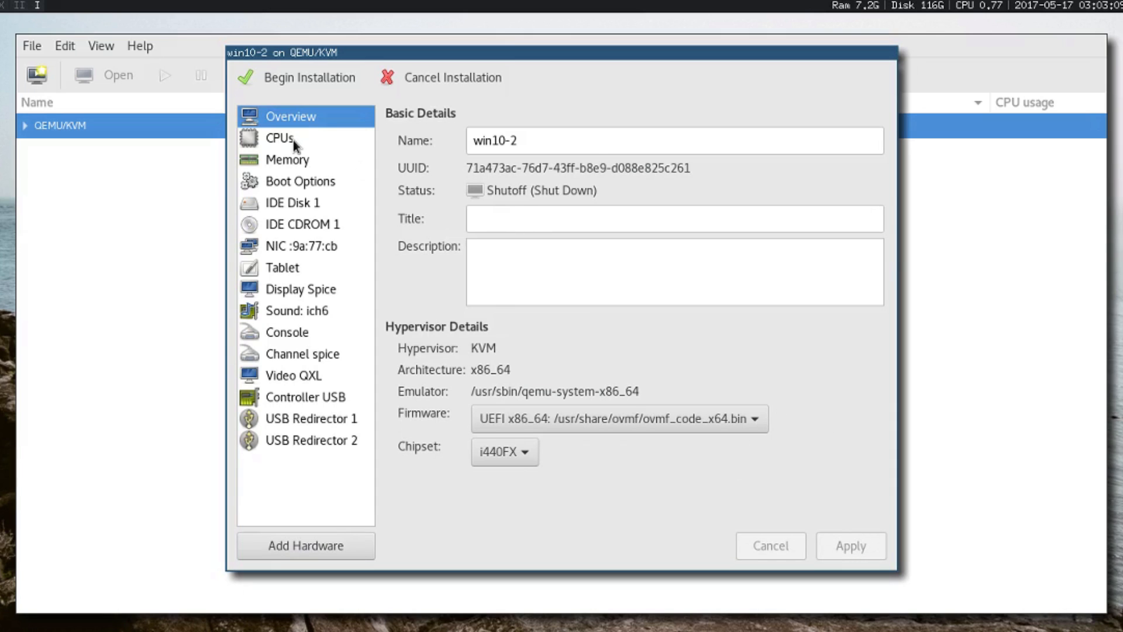
Step: Copy the host CPU configuration and move Disk 1 to the VirtIO bus
{"action": "left_click", "coordinate": [280, 138]}
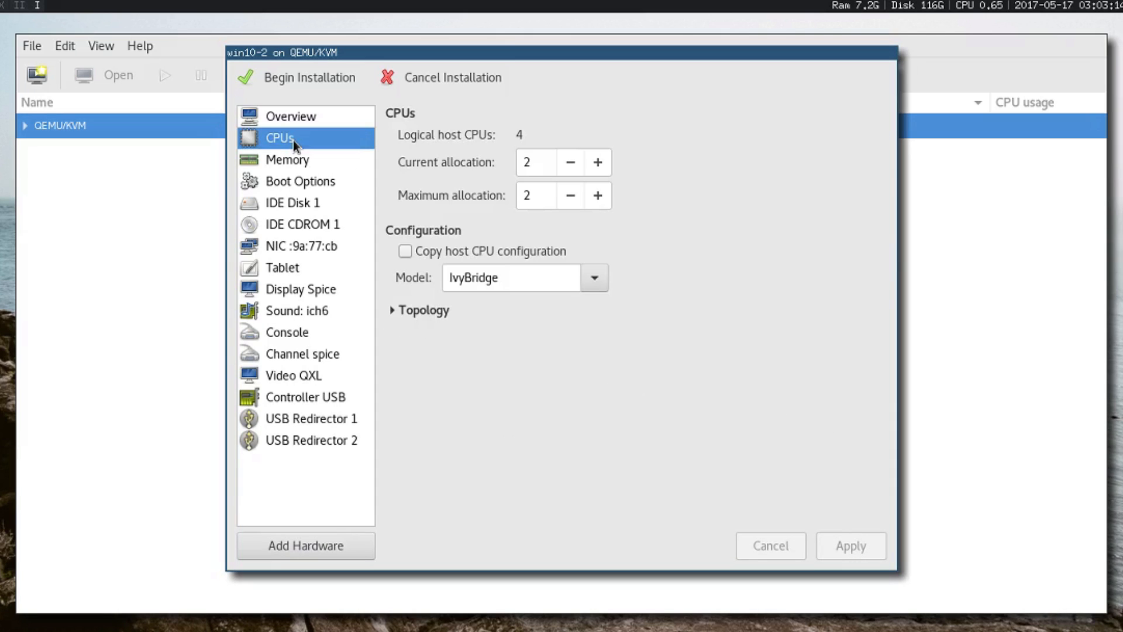
{"action": "mouse_move", "coordinate": [467, 256]}
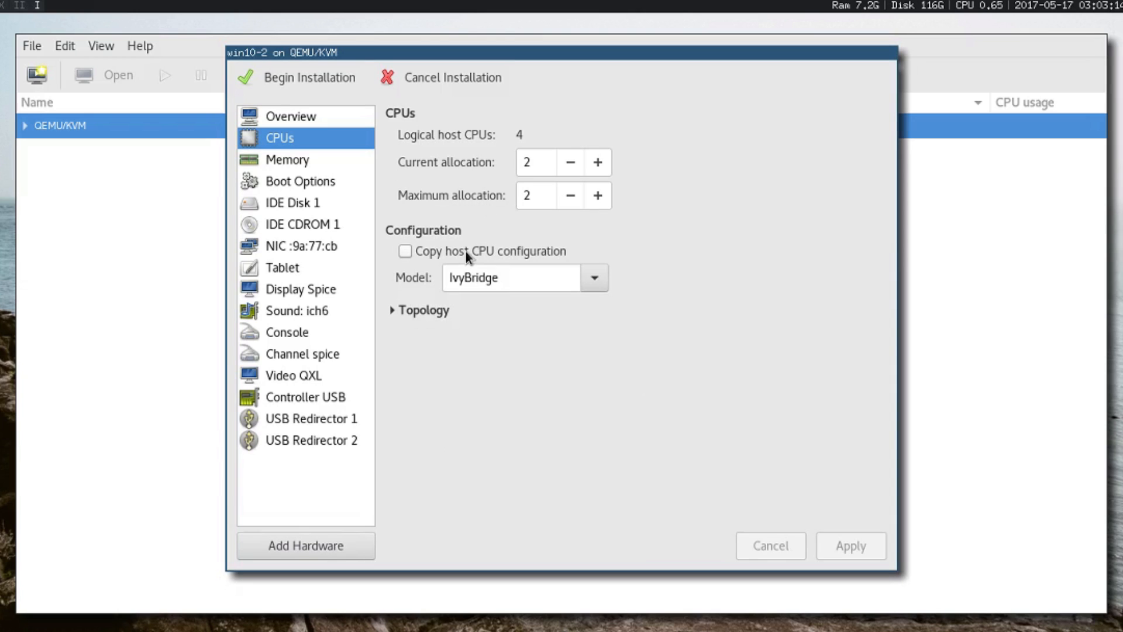
{"action": "left_click", "coordinate": [406, 250]}
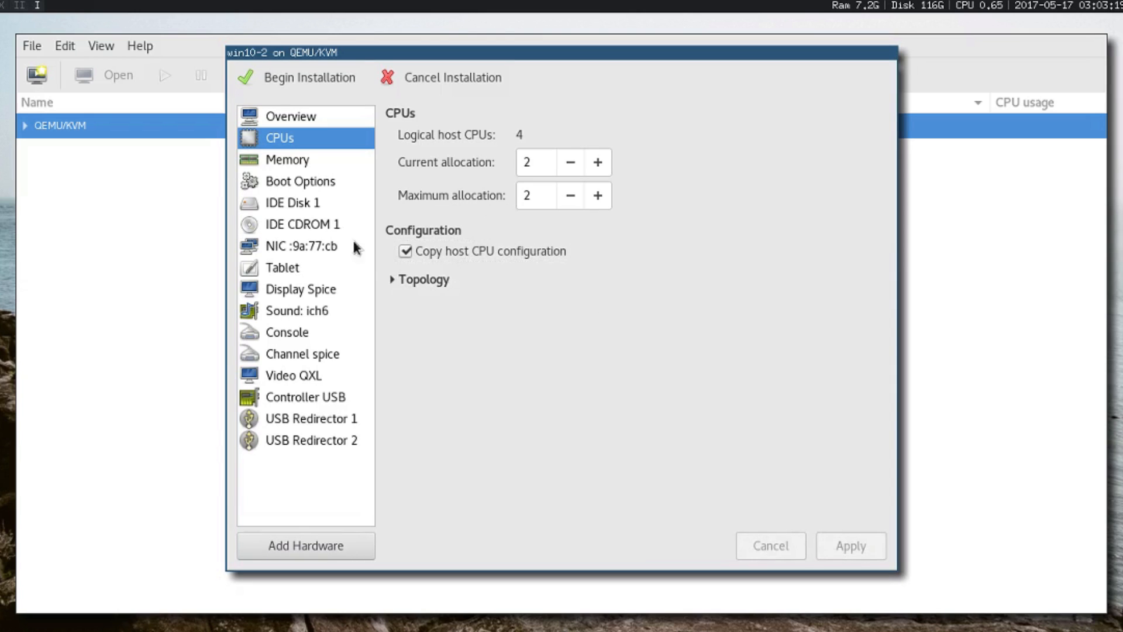
{"action": "left_click", "coordinate": [293, 203]}
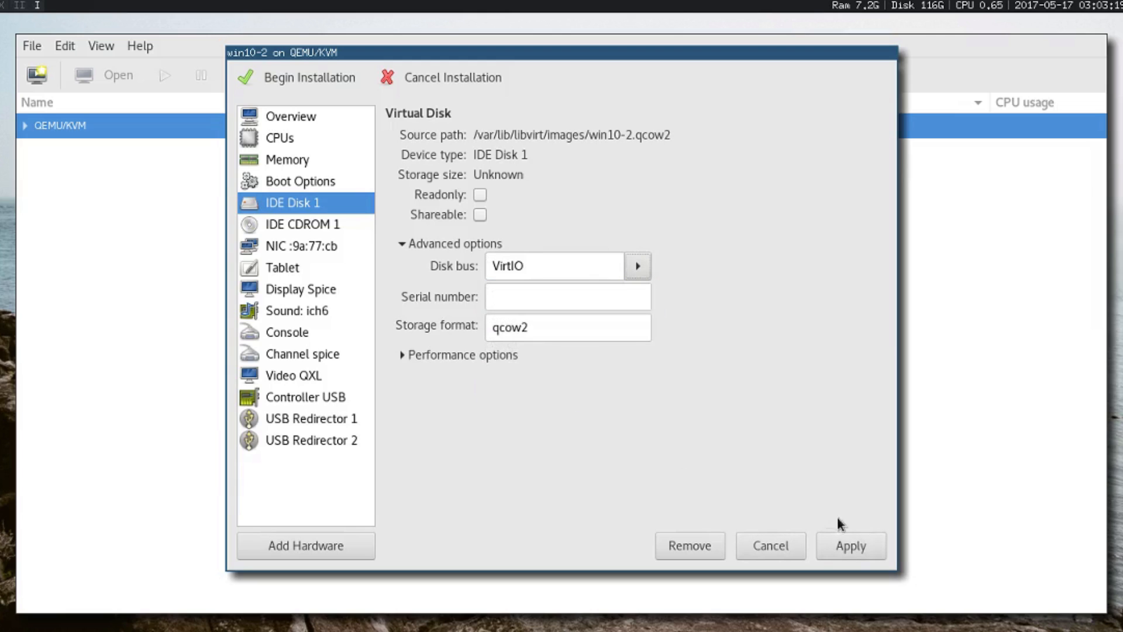
{"action": "left_click", "coordinate": [850, 545]}
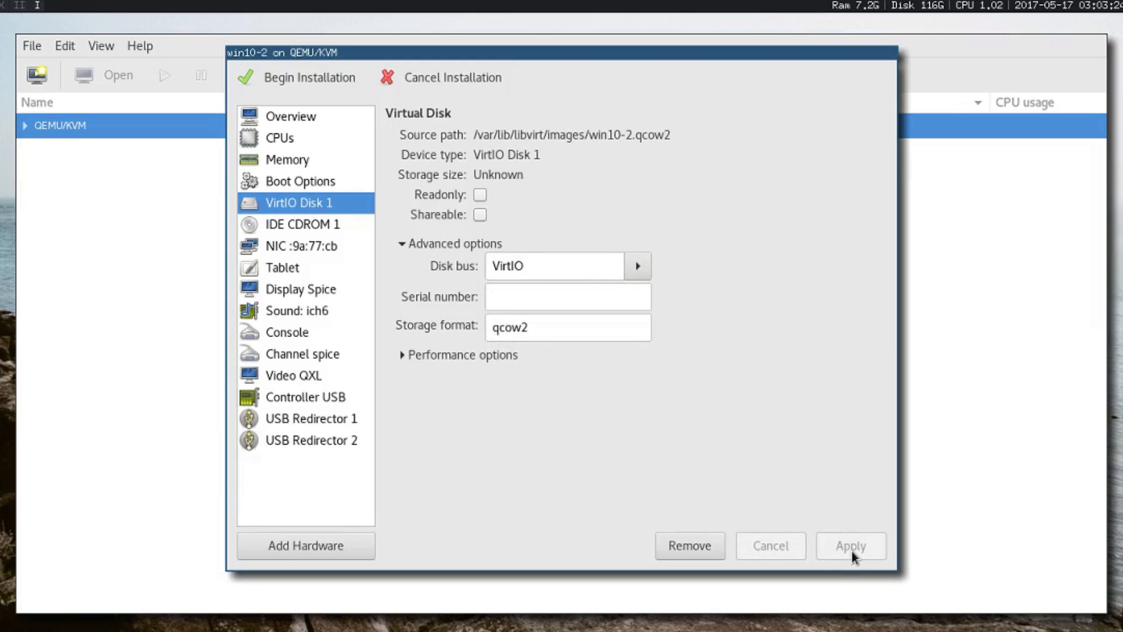
Step: Switch the CD drive to SATA and load win.iso into it
{"action": "left_click", "coordinate": [301, 224]}
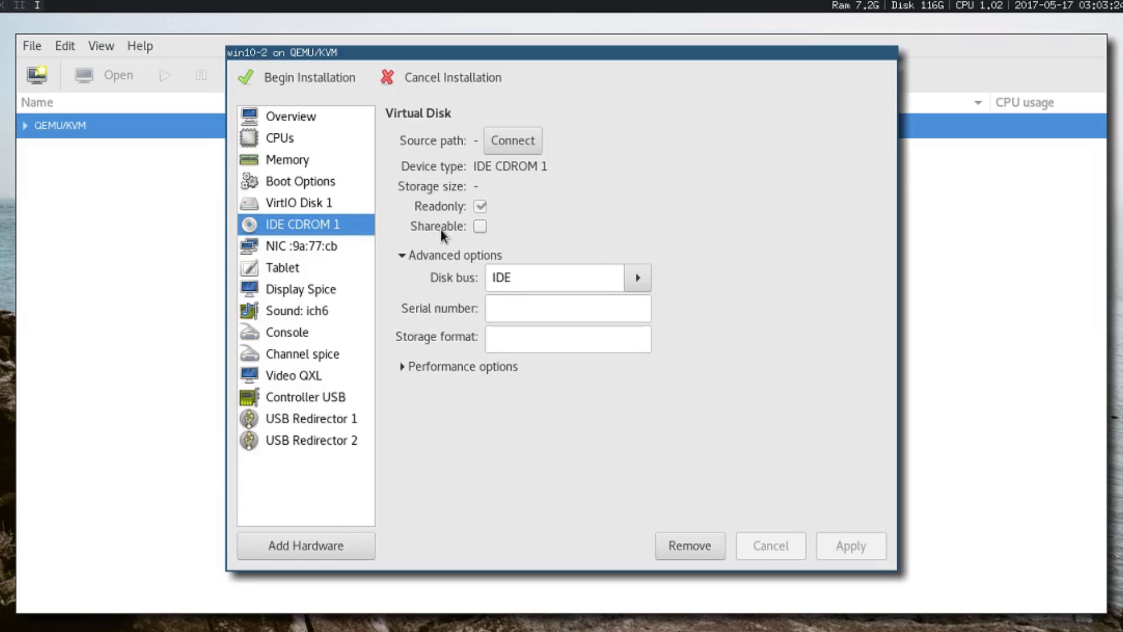
{"action": "mouse_move", "coordinate": [648, 263]}
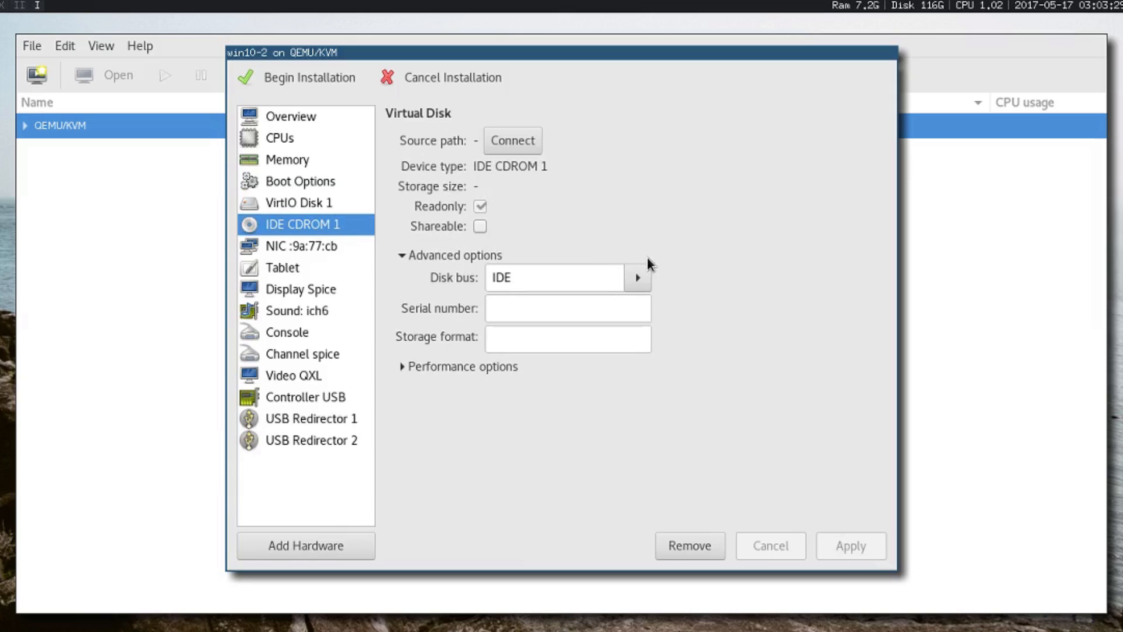
{"action": "left_click", "coordinate": [636, 277]}
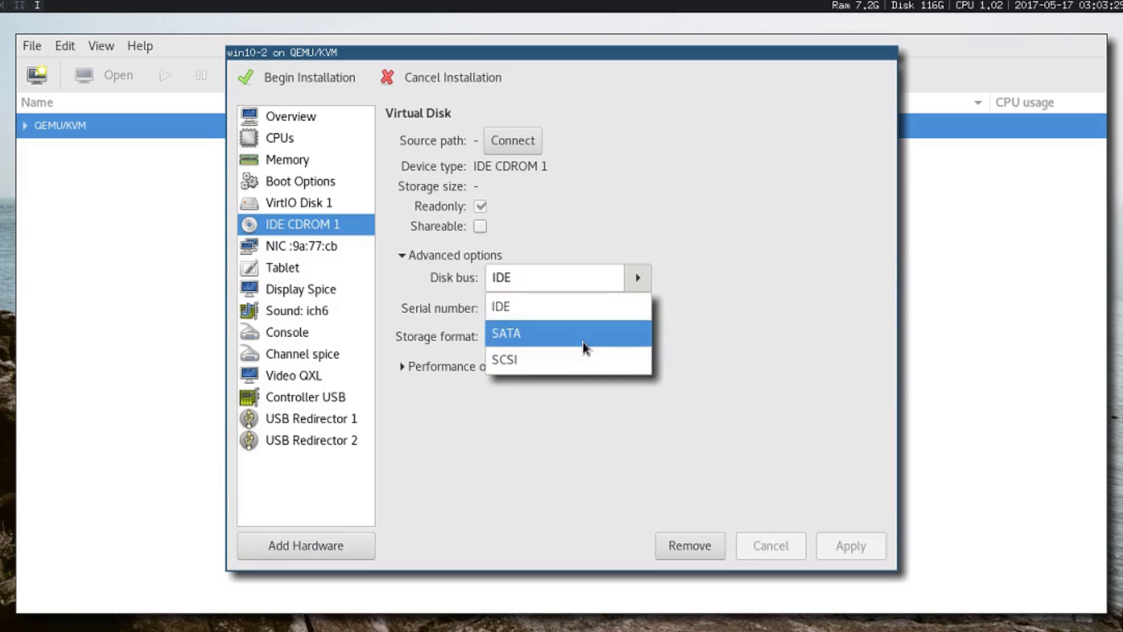
{"action": "left_click", "coordinate": [513, 140]}
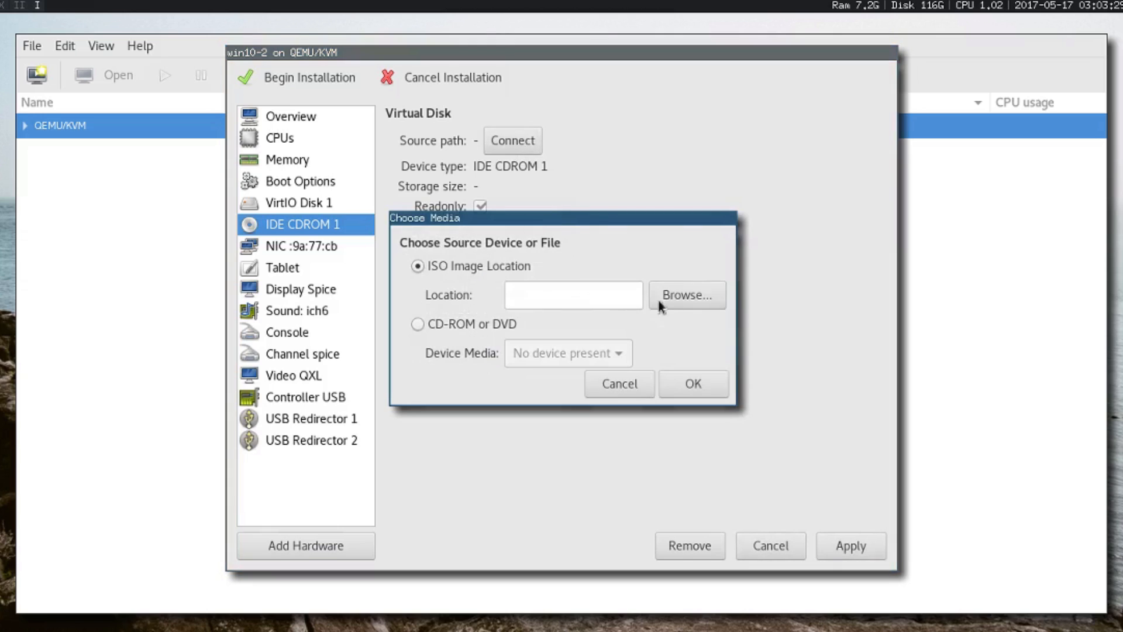
{"action": "left_click", "coordinate": [686, 295]}
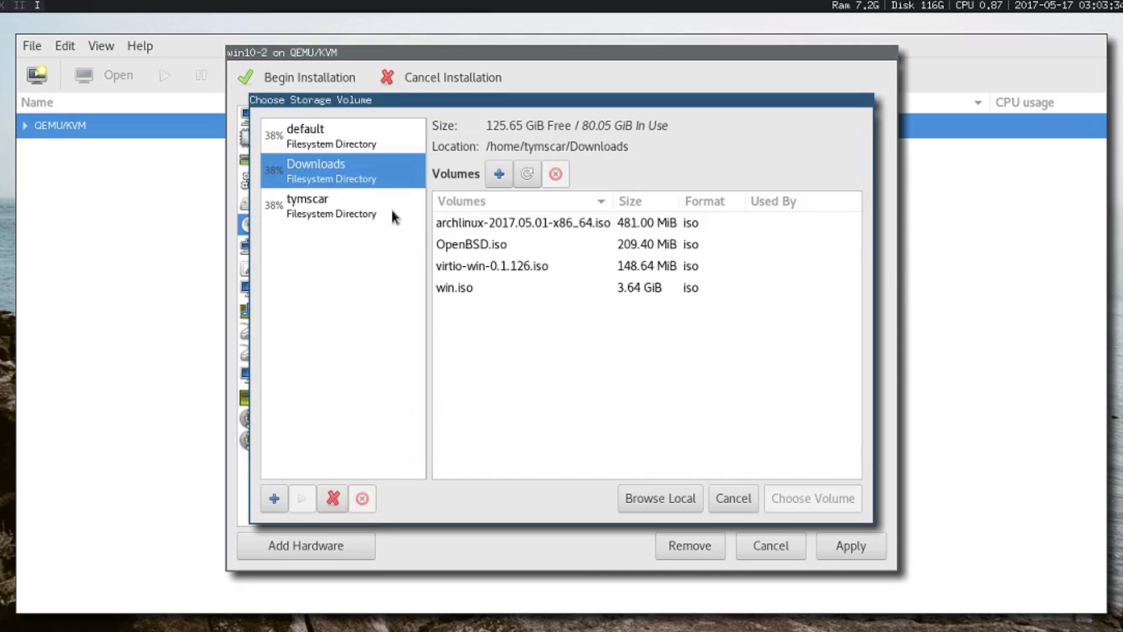
{"action": "left_click", "coordinate": [454, 287]}
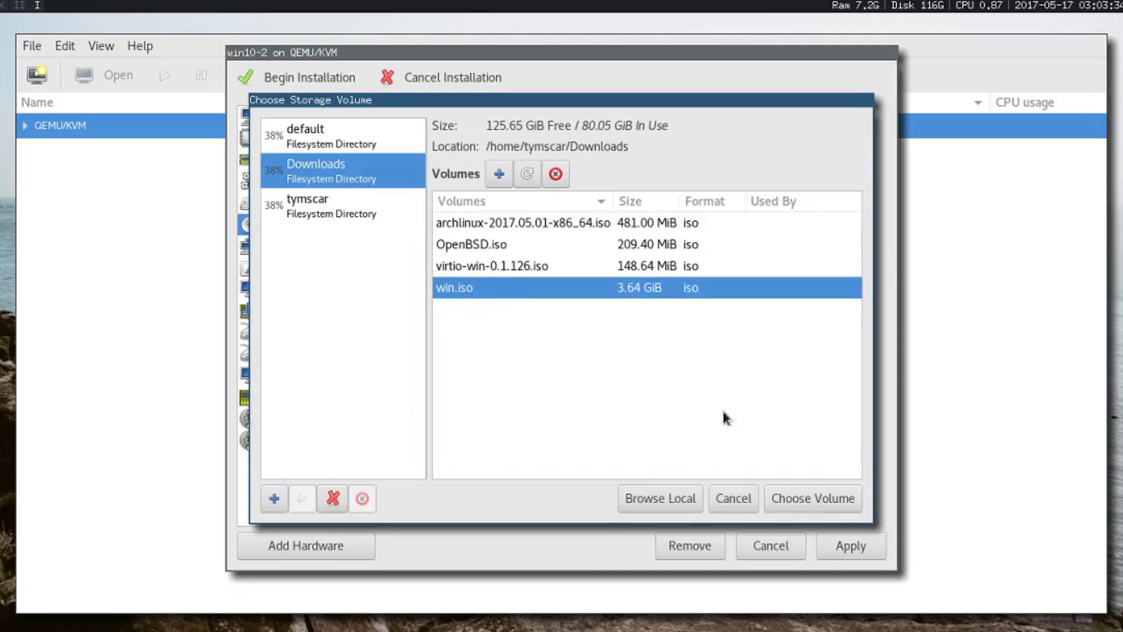
{"action": "left_click", "coordinate": [812, 498]}
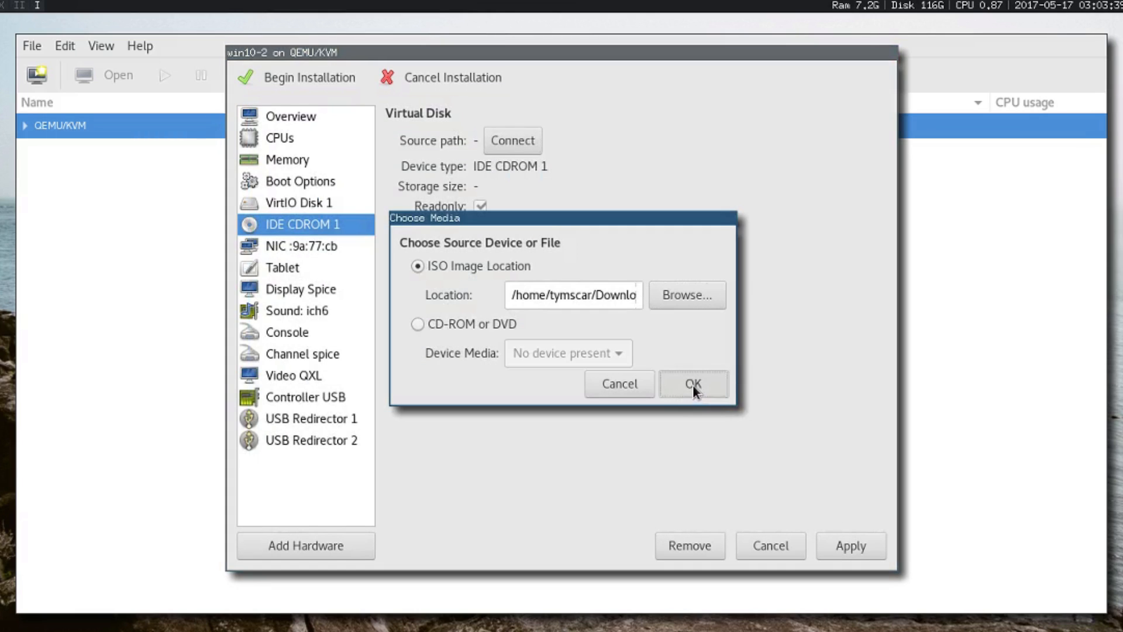
{"action": "left_click", "coordinate": [693, 383]}
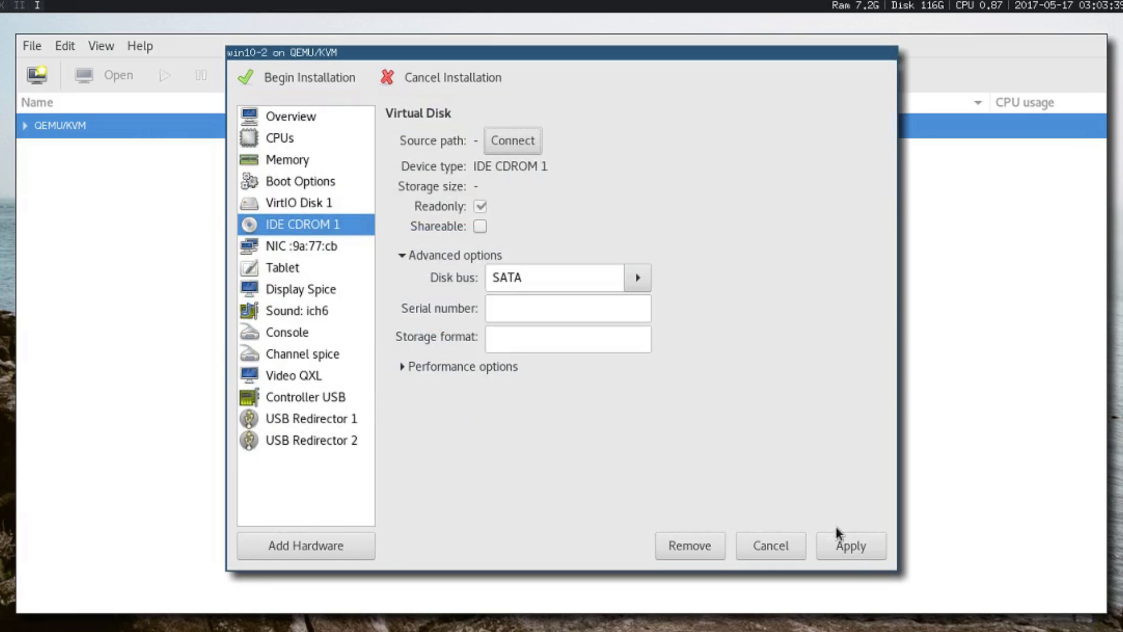
{"action": "left_click", "coordinate": [850, 545]}
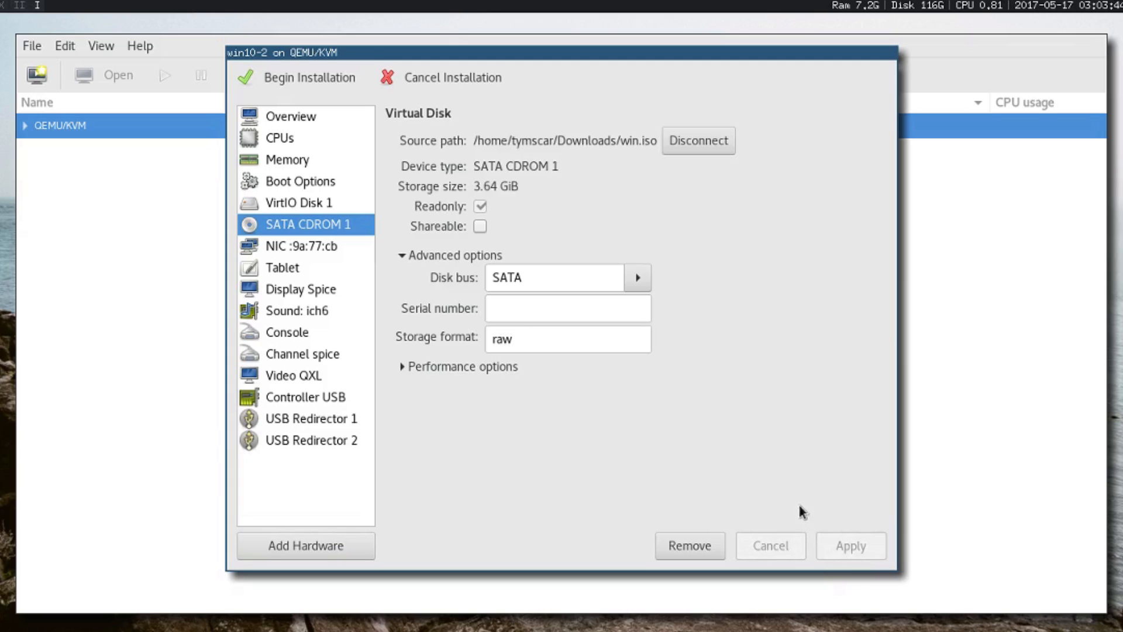
{"action": "left_click", "coordinate": [305, 545]}
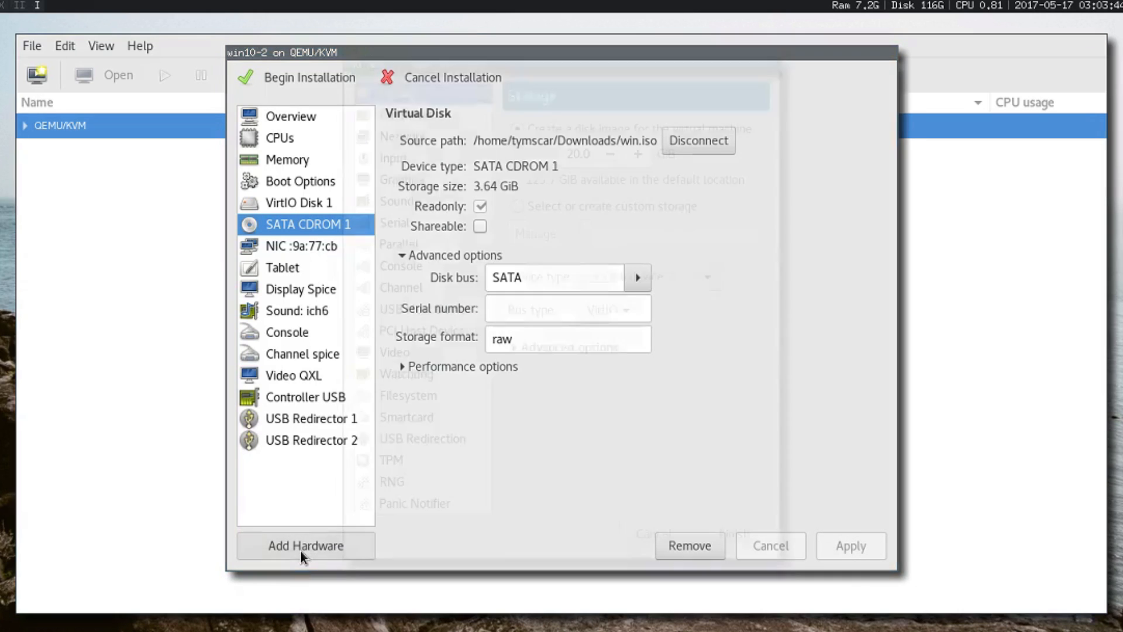
Step: Add a second SATA CDROM holding the virtio-win driver ISO from Downloads
{"action": "left_click", "coordinate": [305, 546]}
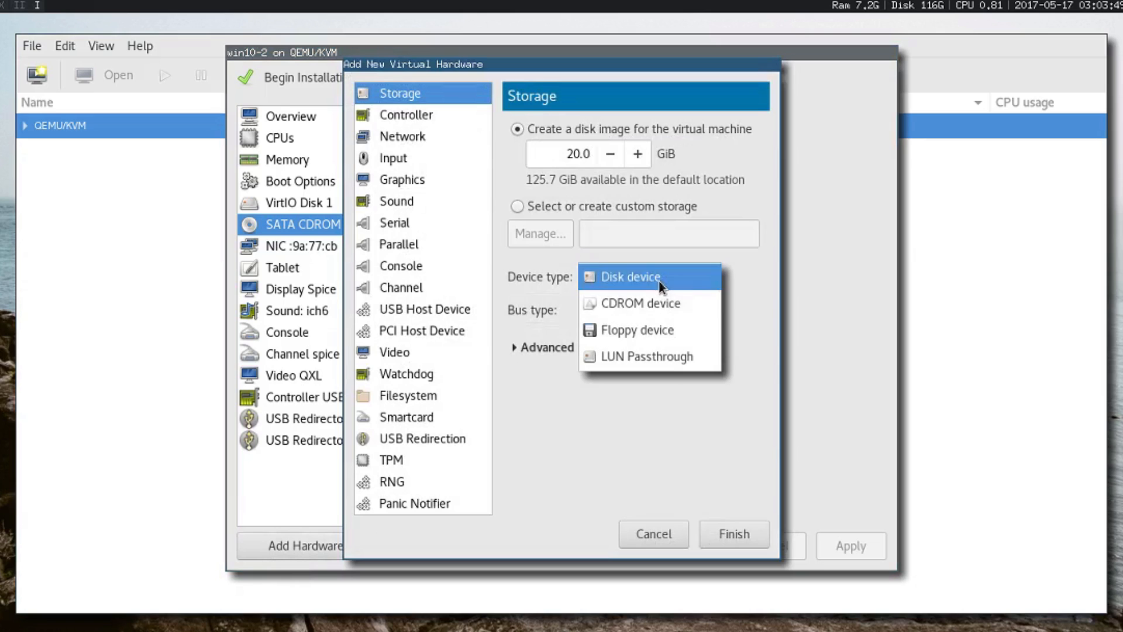
{"action": "left_click", "coordinate": [636, 303]}
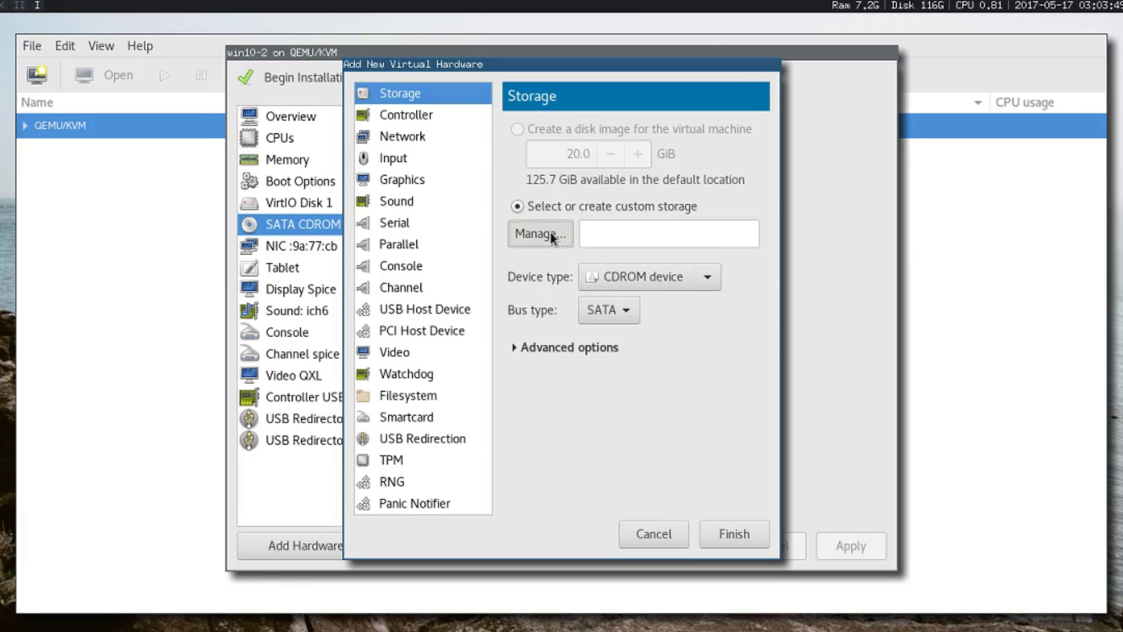
{"action": "left_click", "coordinate": [538, 234]}
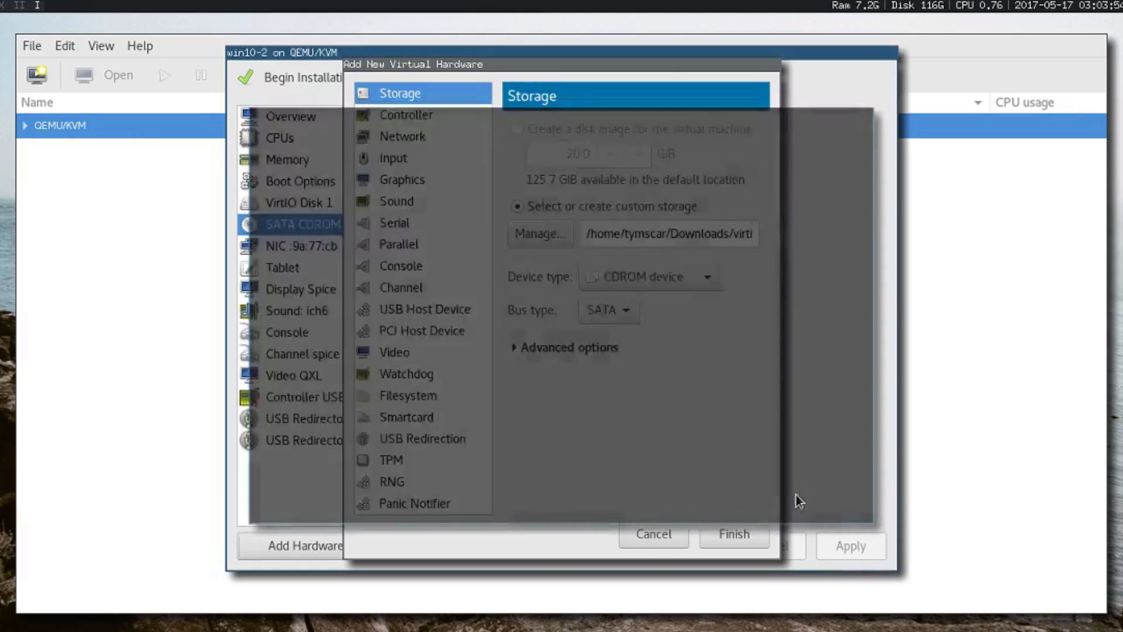
{"action": "left_click", "coordinate": [731, 534]}
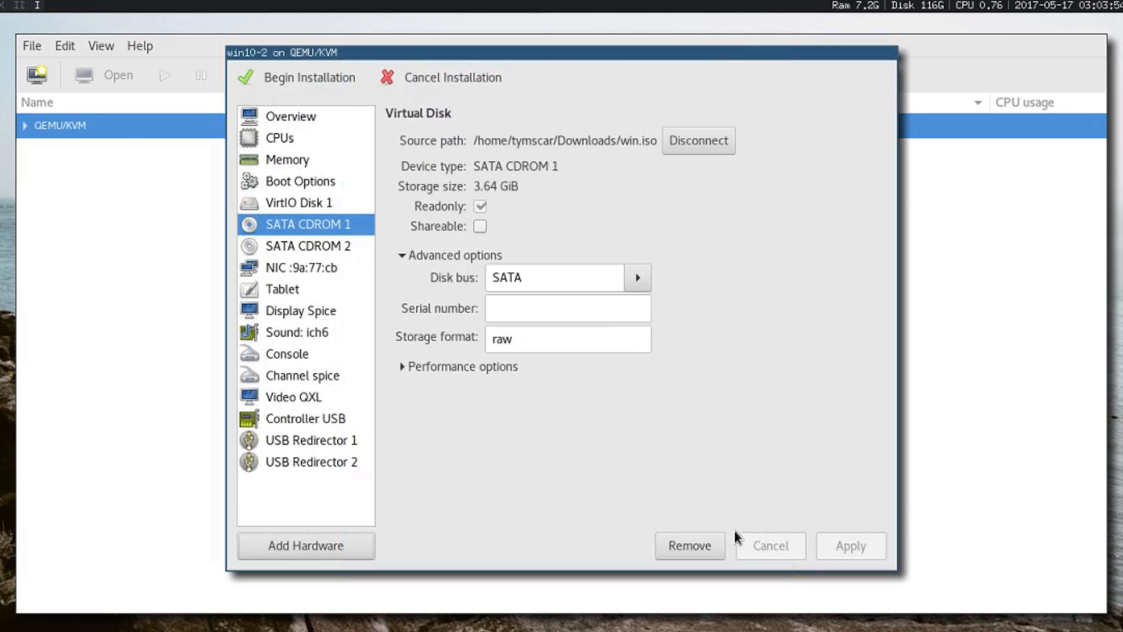
{"action": "mouse_move", "coordinate": [542, 471]}
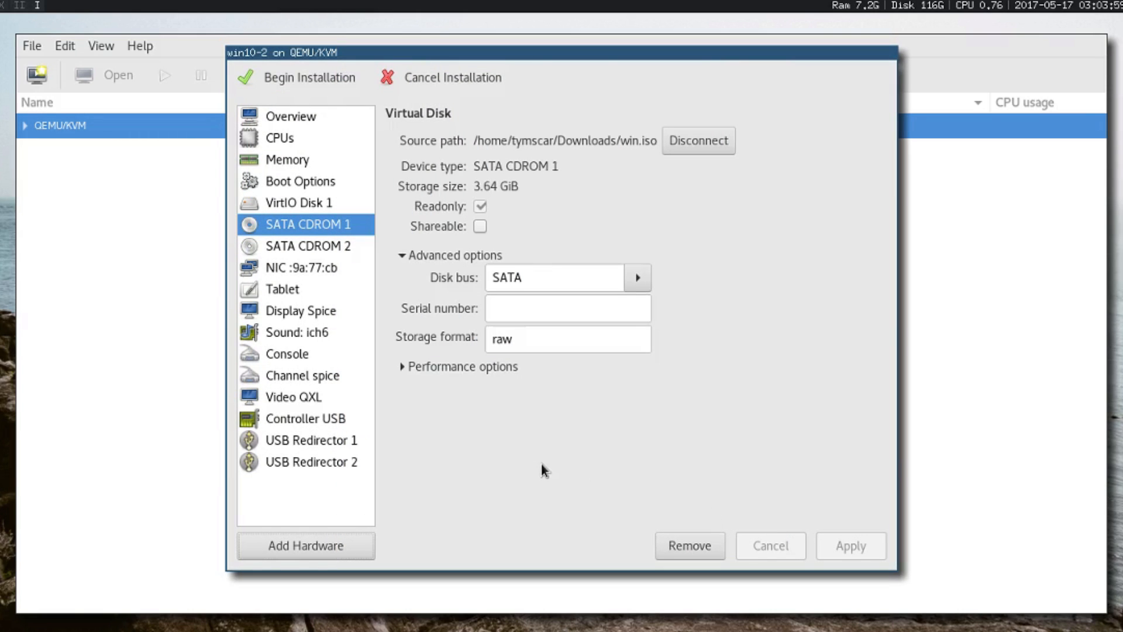
{"action": "mouse_move", "coordinate": [320, 184]}
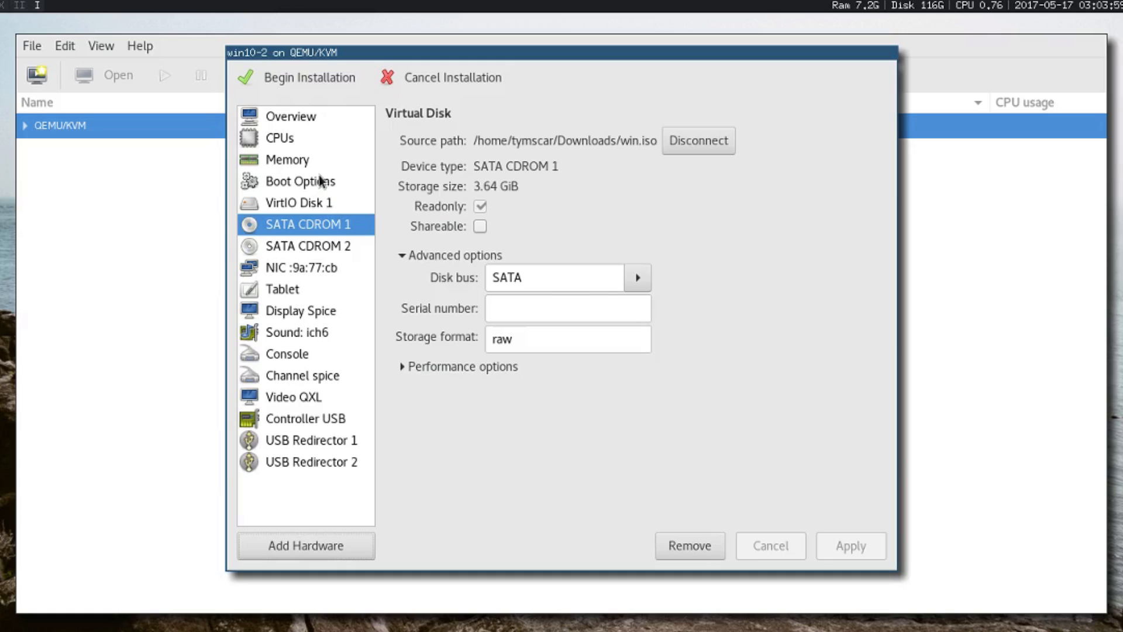
{"action": "left_click", "coordinate": [301, 180]}
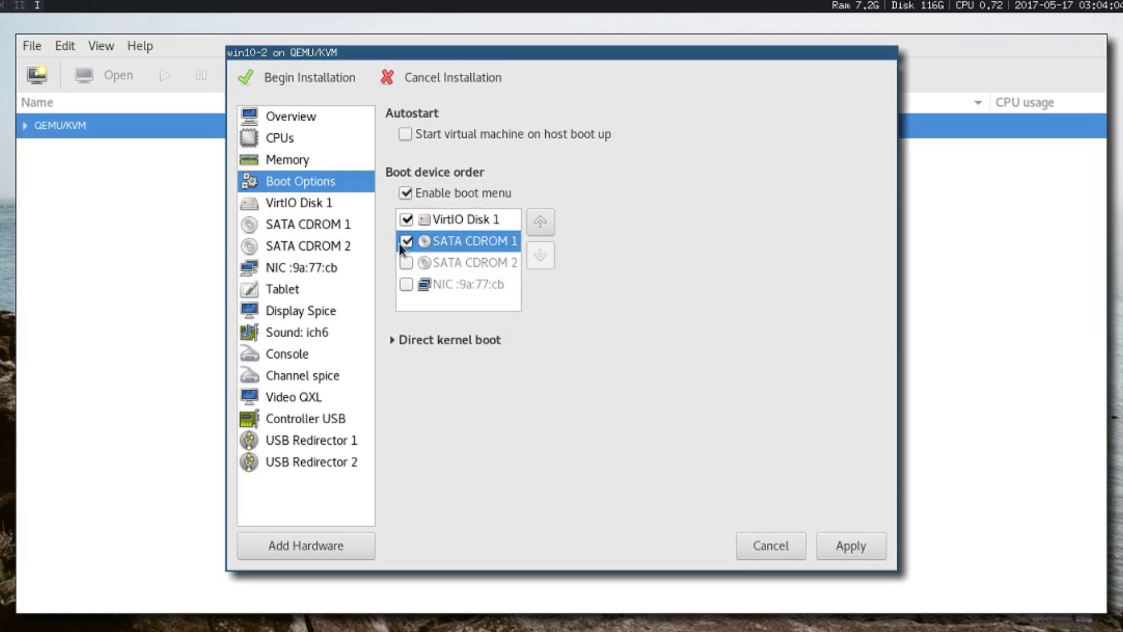
Step: Move SATA CDROM 1 and 2 above VirtIO Disk 1 in the boot order and apply
{"action": "left_click", "coordinate": [540, 221]}
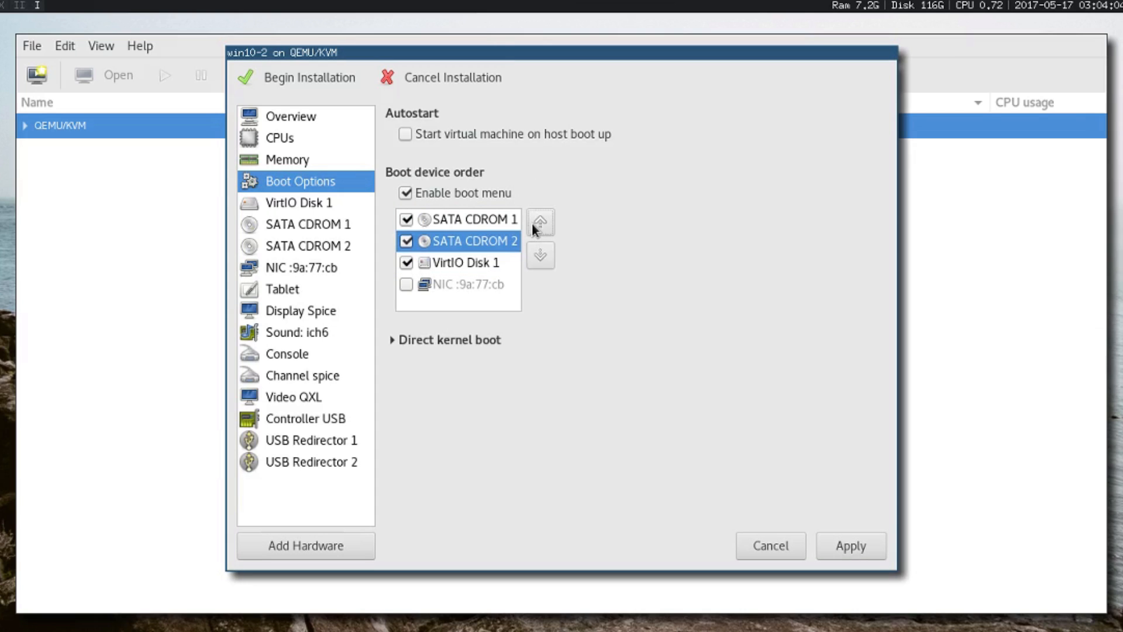
{"action": "mouse_move", "coordinate": [505, 505]}
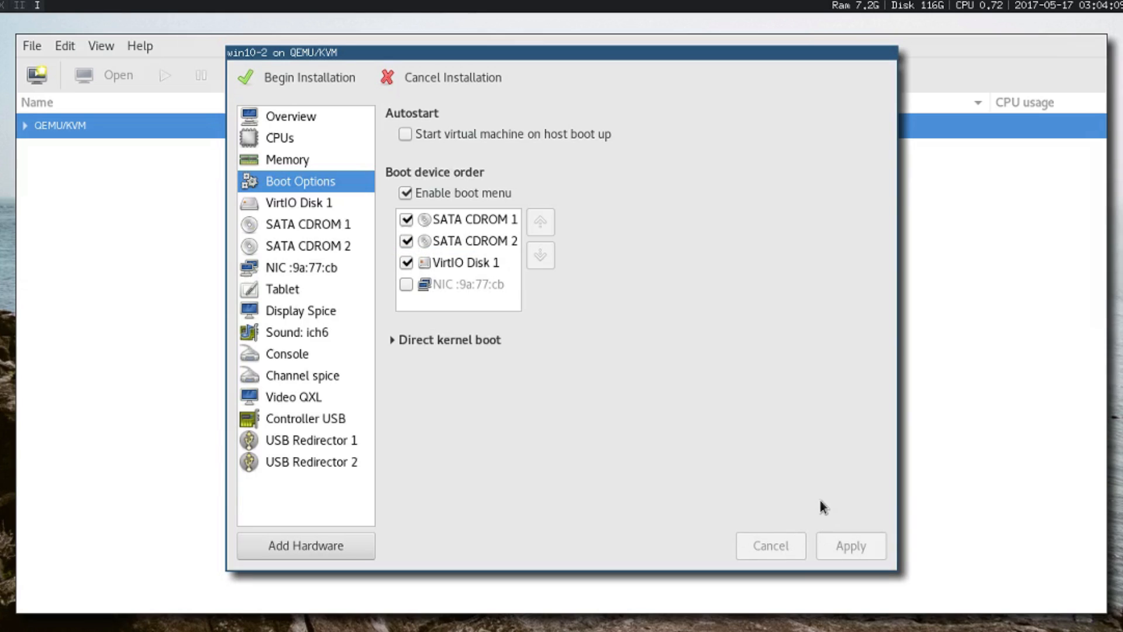
{"action": "mouse_move", "coordinate": [592, 464]}
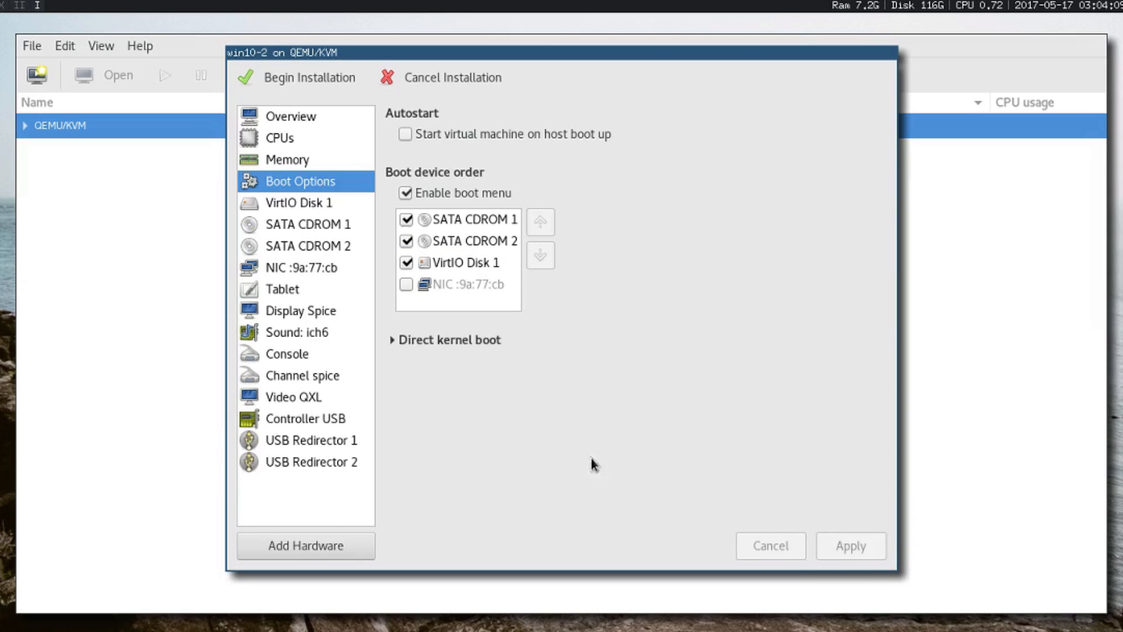
{"action": "mouse_move", "coordinate": [305, 546]}
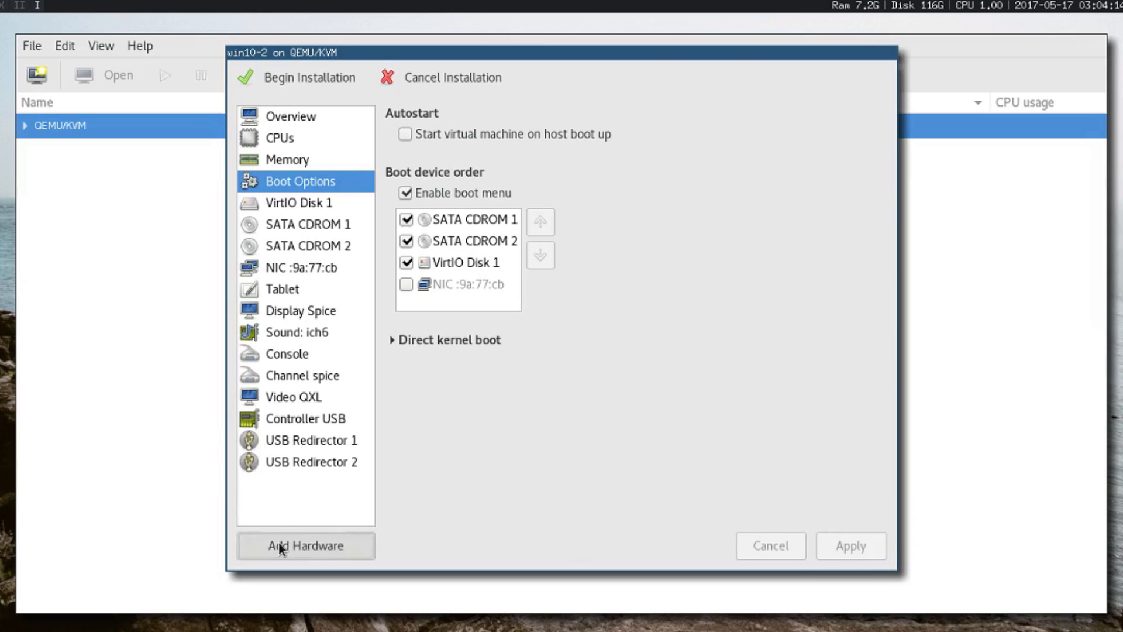
Step: Attach PCI host device 0000:01:00.0, the AMD Tahiti XT graphics card
{"action": "left_click", "coordinate": [305, 546]}
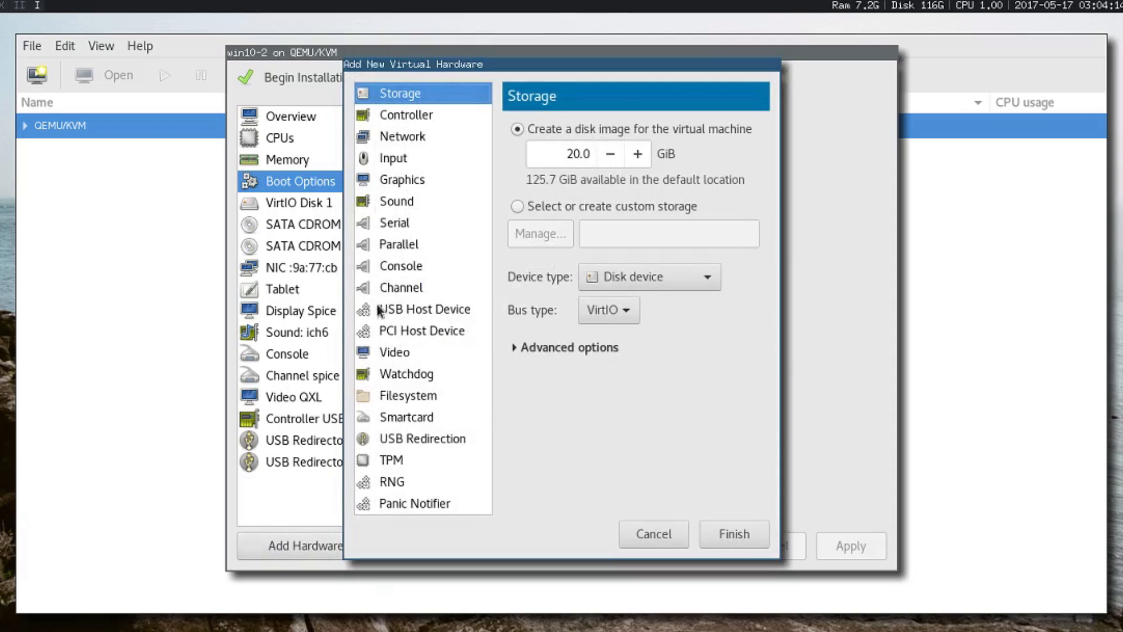
{"action": "left_click", "coordinate": [421, 329]}
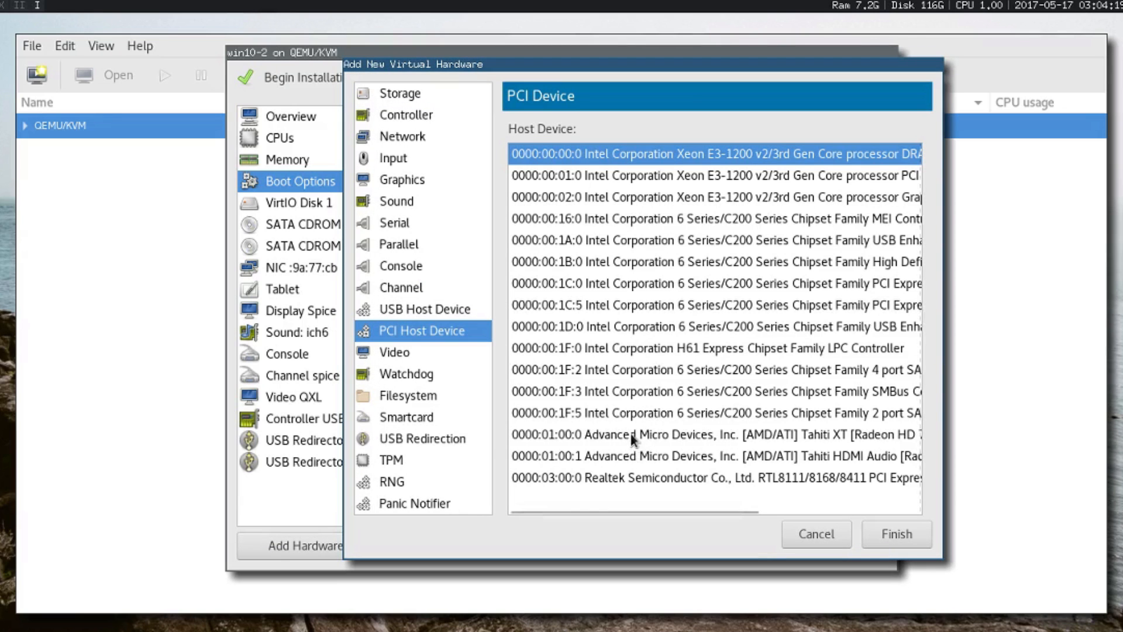
{"action": "left_click", "coordinate": [715, 434]}
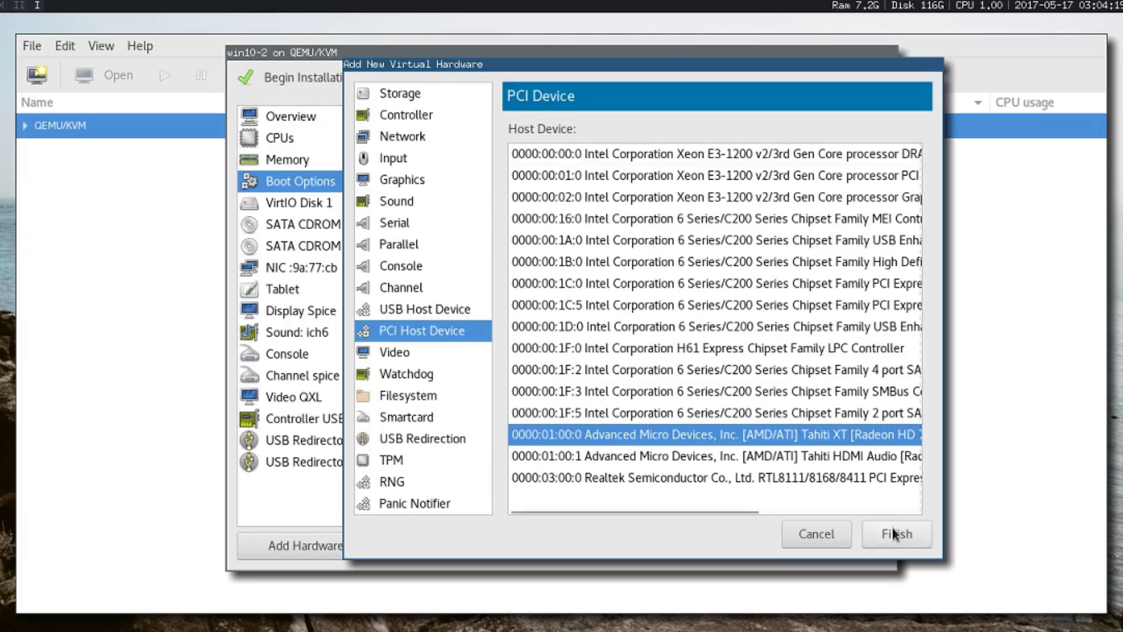
{"action": "left_click", "coordinate": [895, 533]}
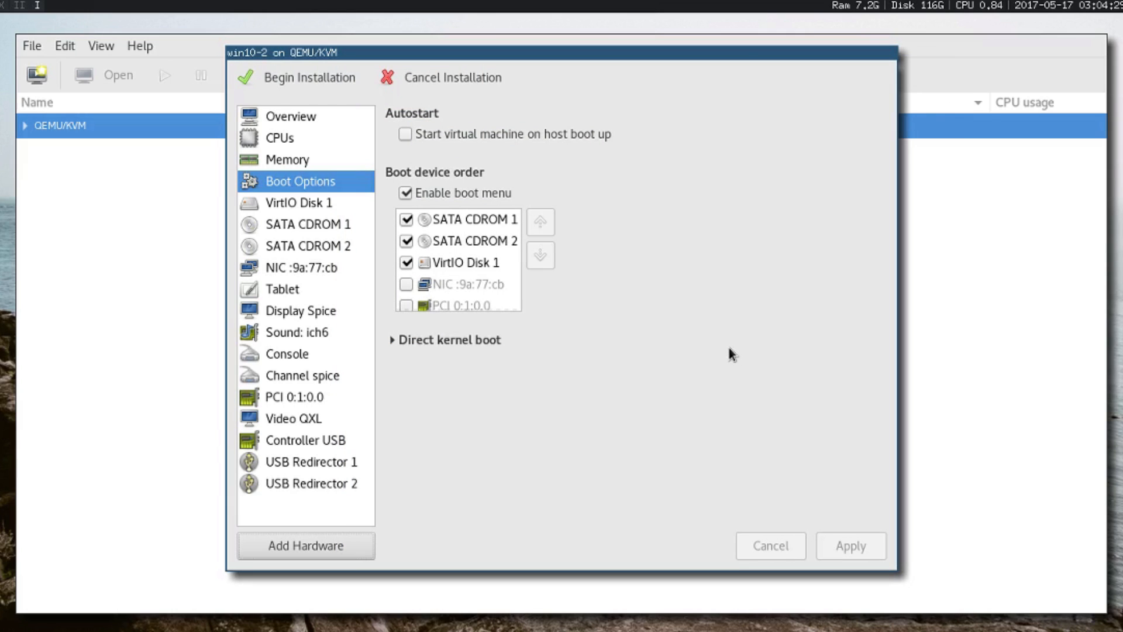
Step: Attach PCI host device 0000:01:00.1, the Tahiti HDMI Audio, and begin installation
{"action": "left_click", "coordinate": [305, 545]}
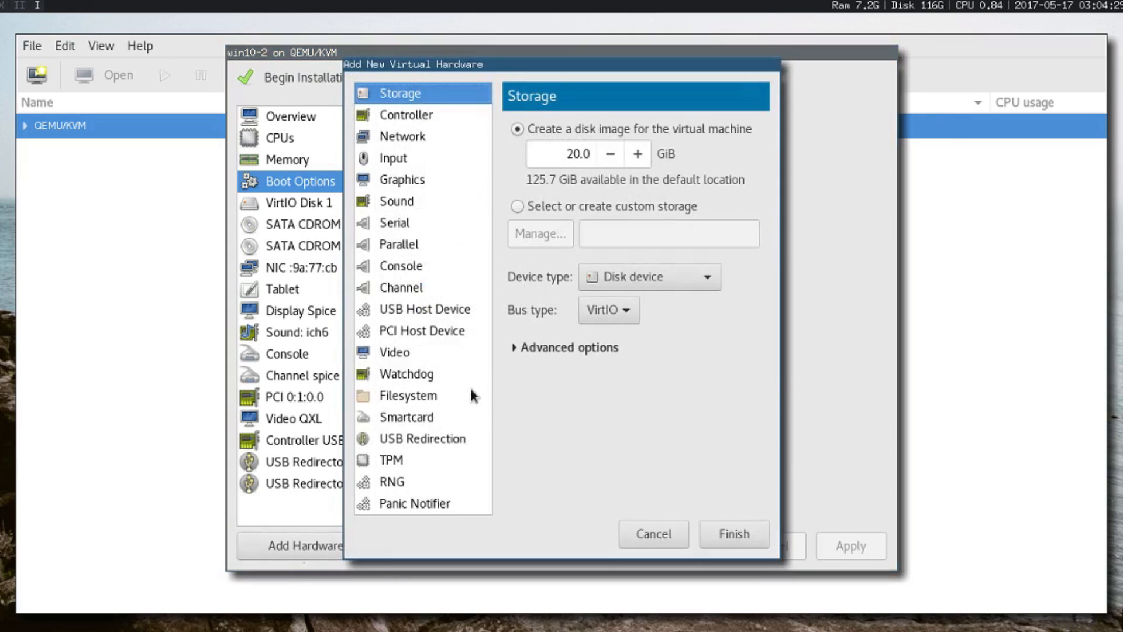
{"action": "left_click", "coordinate": [423, 330]}
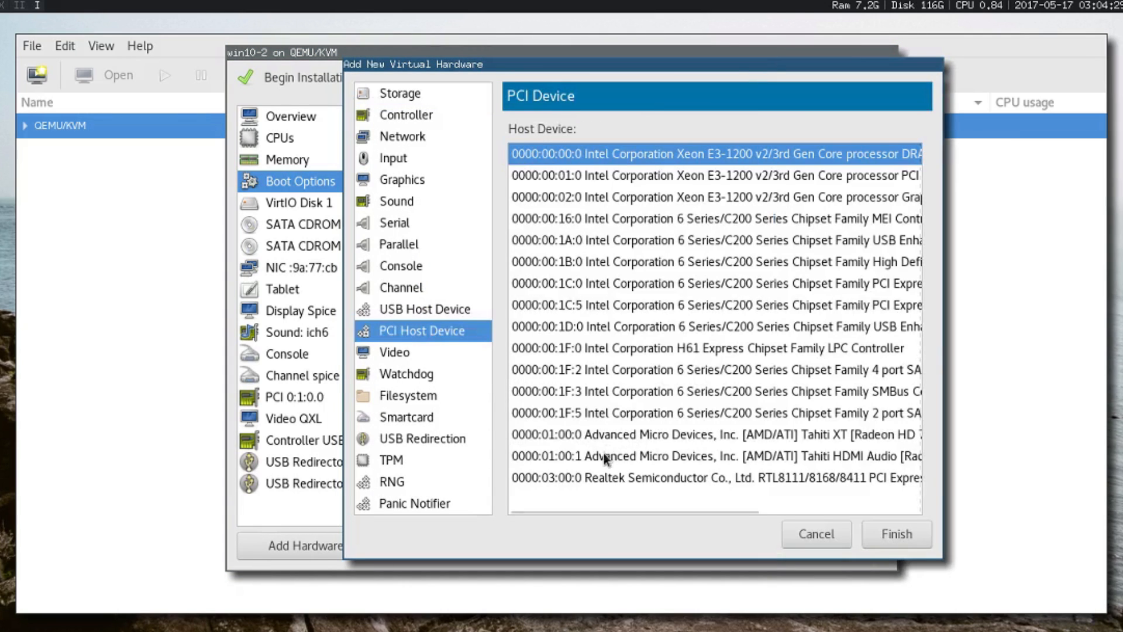
{"action": "left_click", "coordinate": [716, 456]}
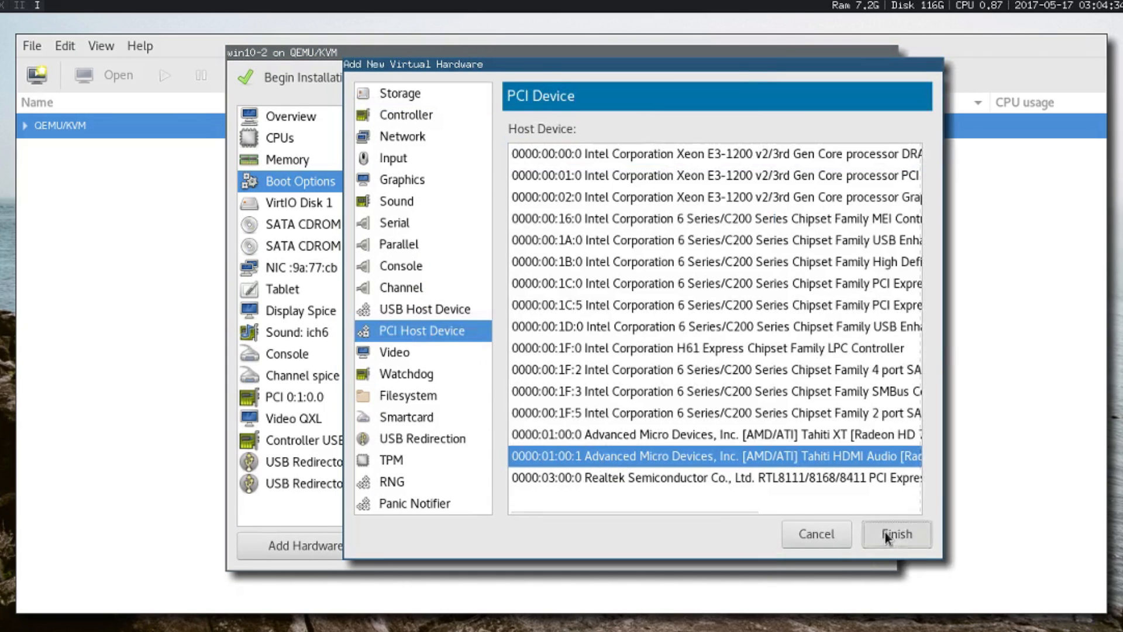
{"action": "left_click", "coordinate": [895, 533]}
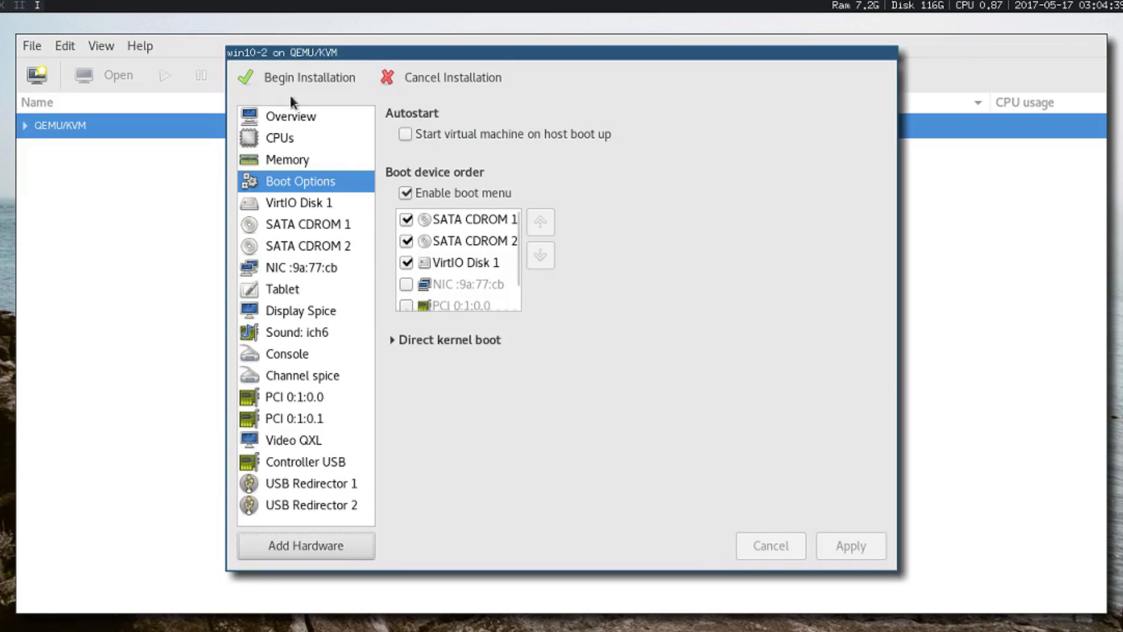
{"action": "left_click", "coordinate": [309, 77]}
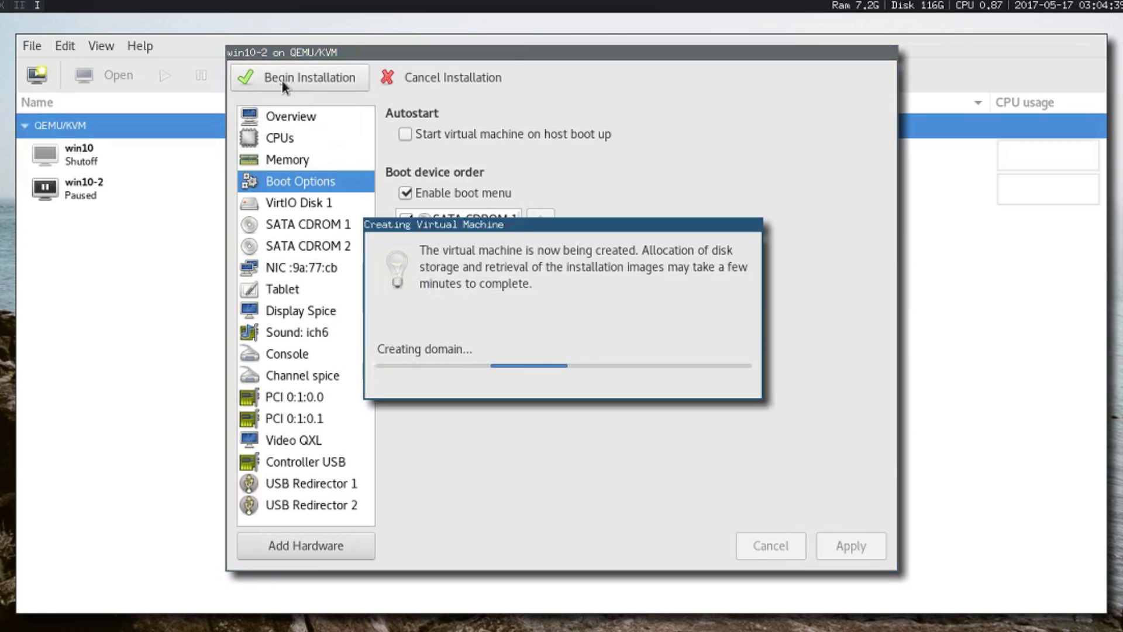
Step: Let the domain be created and boot win10-2 into the Windows Setup language screen
{"action": "left_click", "coordinate": [309, 77]}
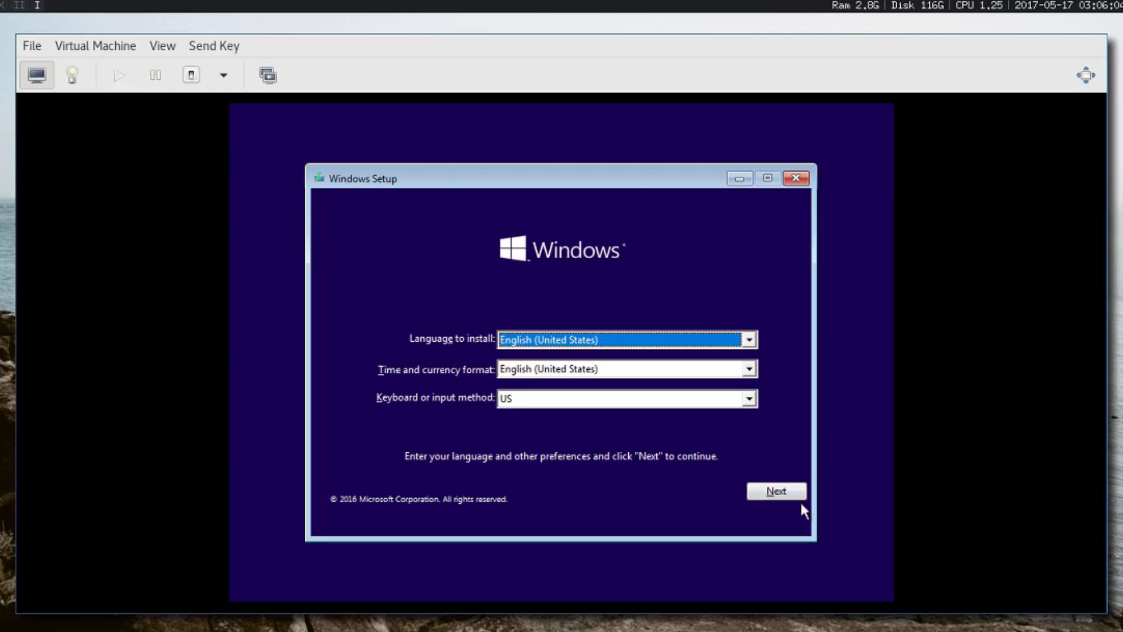
Step: Keep default language, skip the product key and accept the license terms to reach install location
{"action": "left_click", "coordinate": [775, 490]}
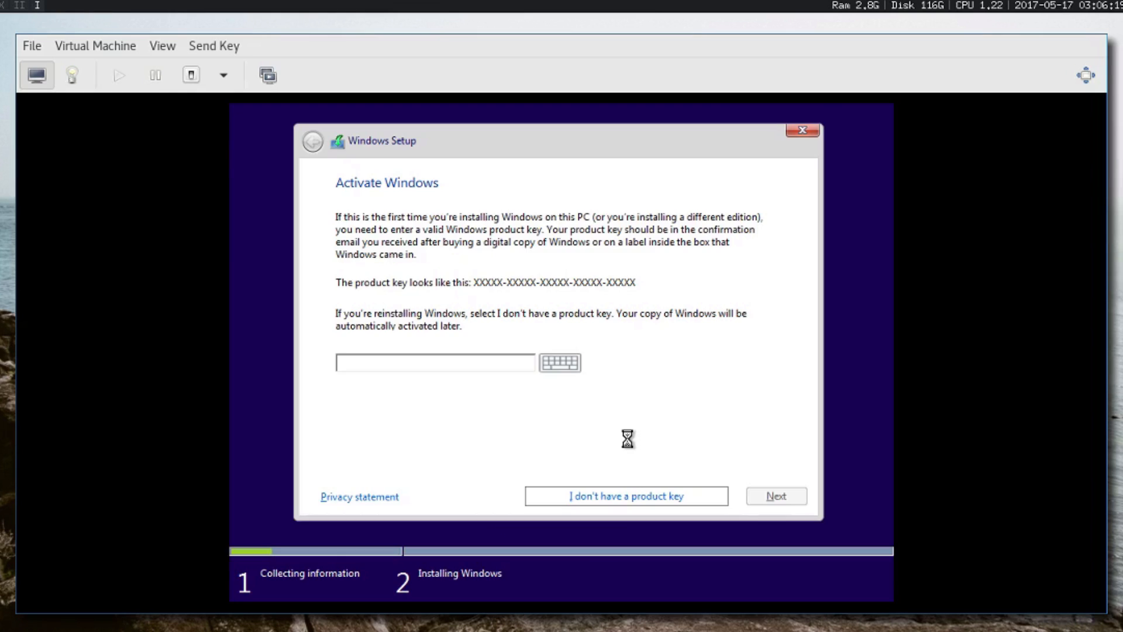
{"action": "left_click", "coordinate": [624, 496]}
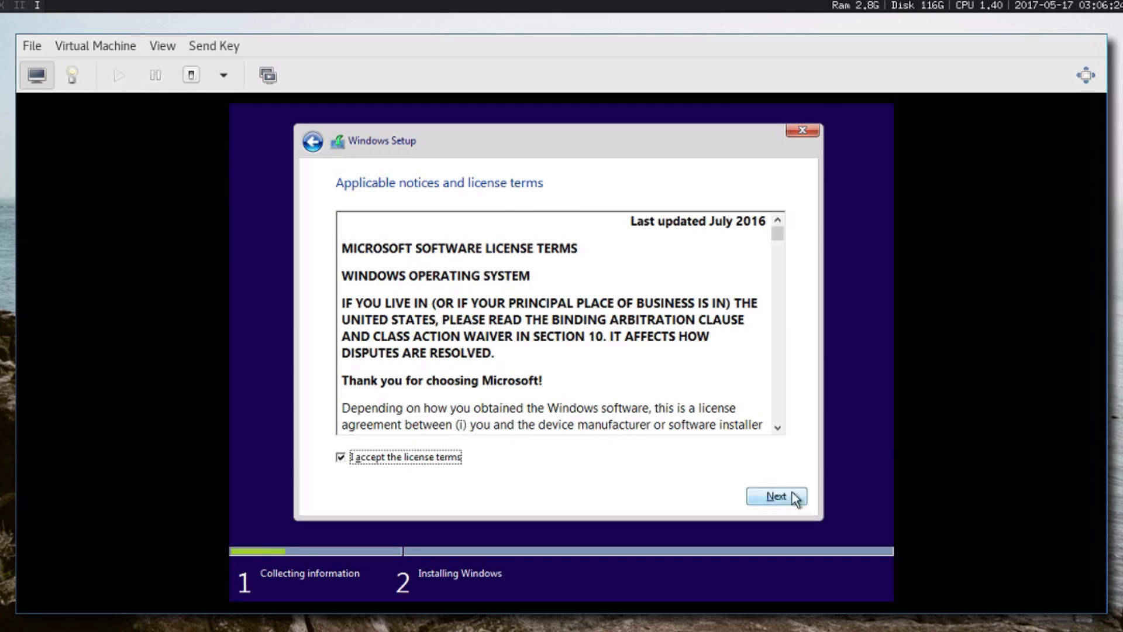
{"action": "left_click", "coordinate": [776, 496]}
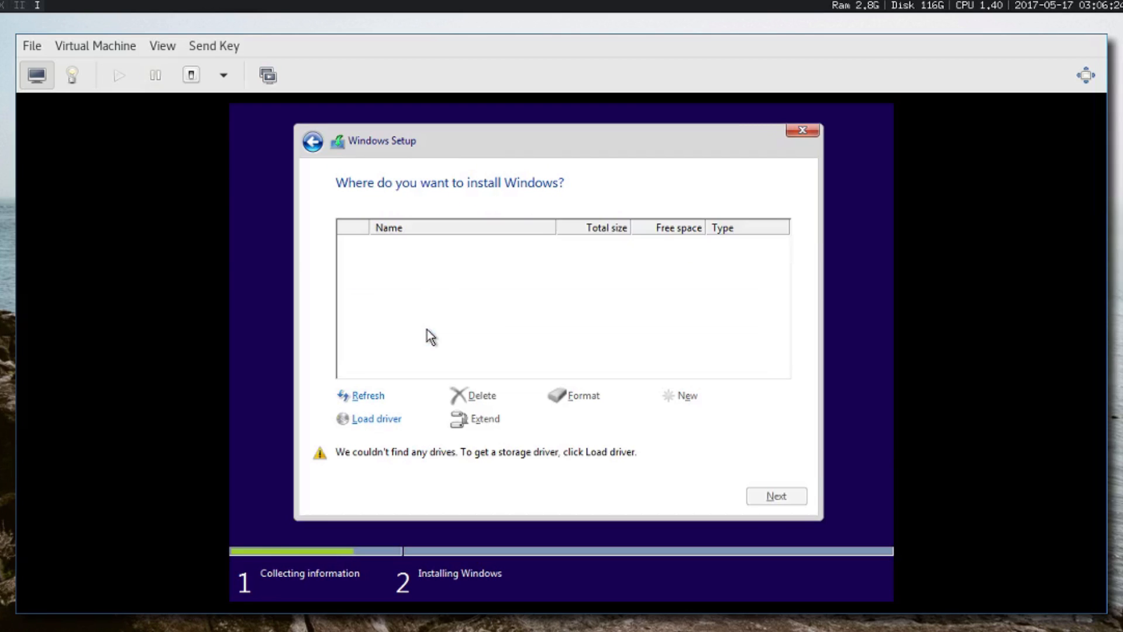
Step: Load the Red Hat VirtIO SCSI driver from E:\viostor\w10\amd64 so Drive 0 (40 GB) appears
{"action": "left_click", "coordinate": [376, 419]}
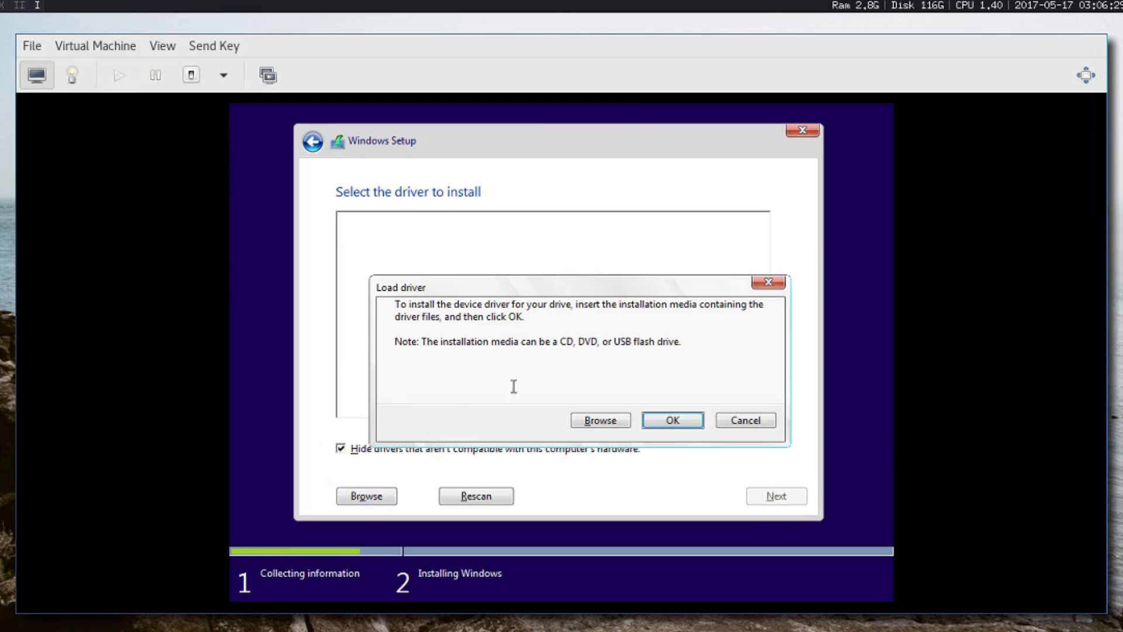
{"action": "left_click", "coordinate": [599, 420]}
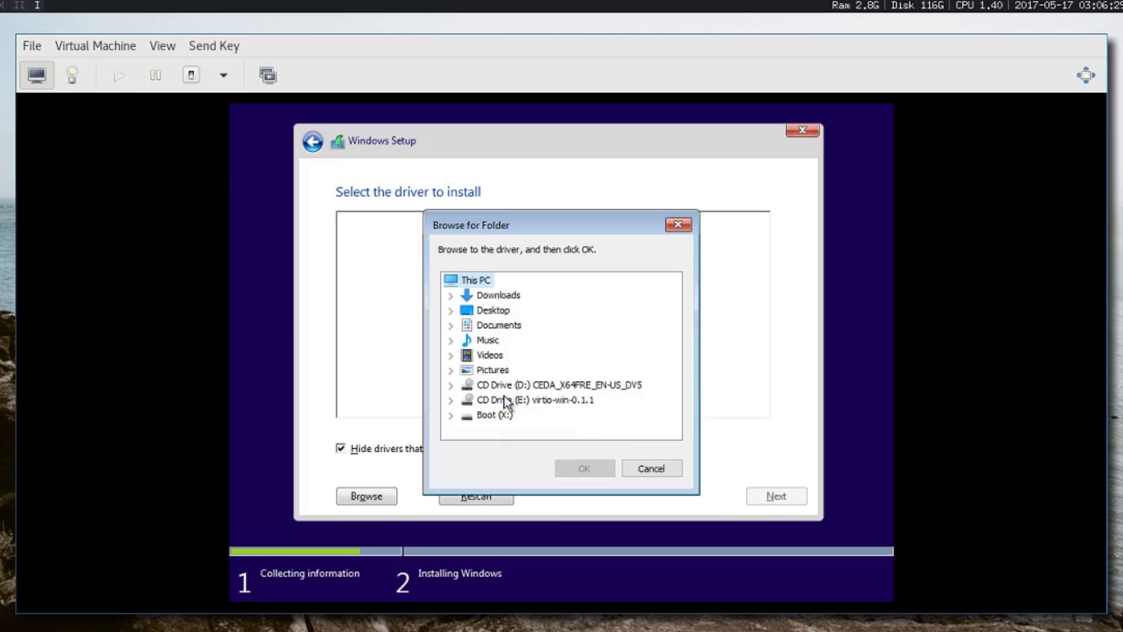
{"action": "left_click", "coordinate": [530, 400]}
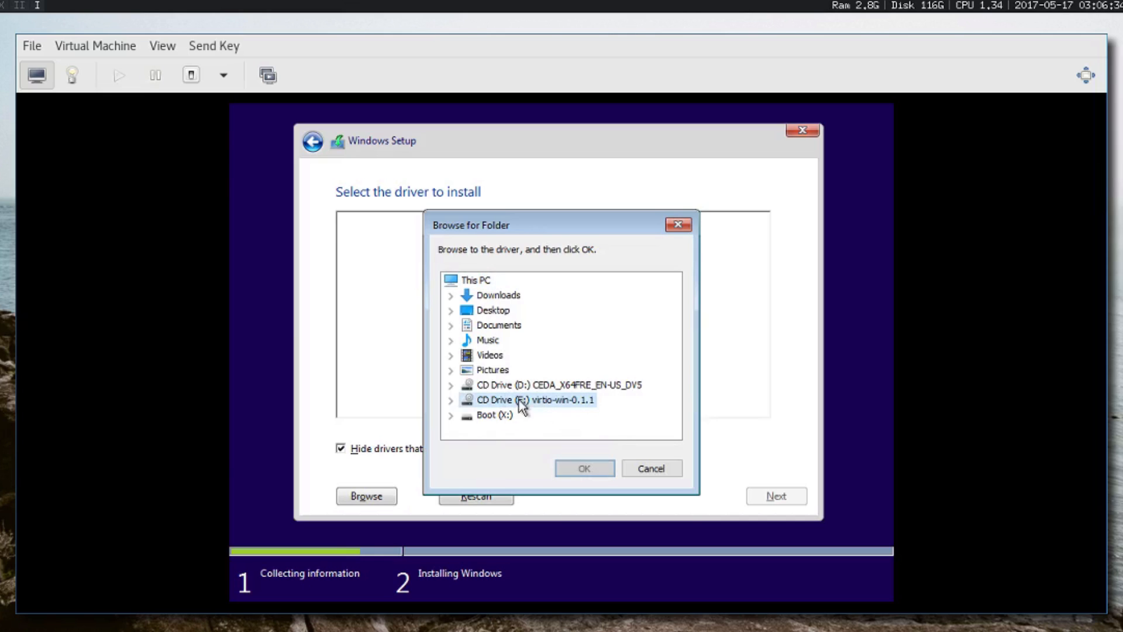
{"action": "left_click", "coordinate": [449, 400]}
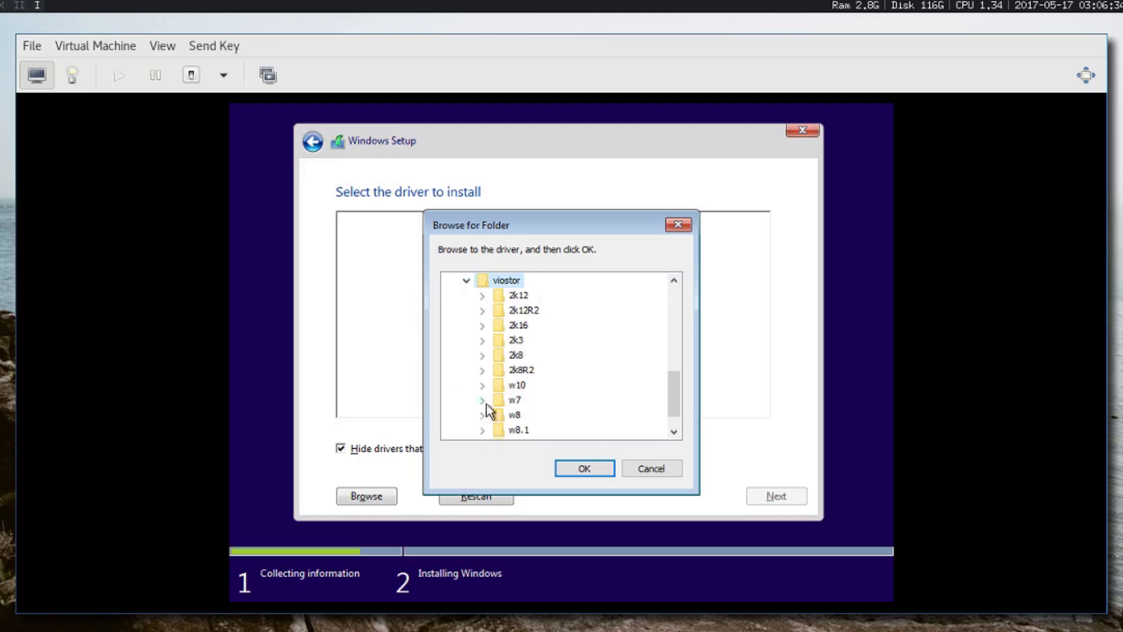
{"action": "left_click", "coordinate": [482, 385]}
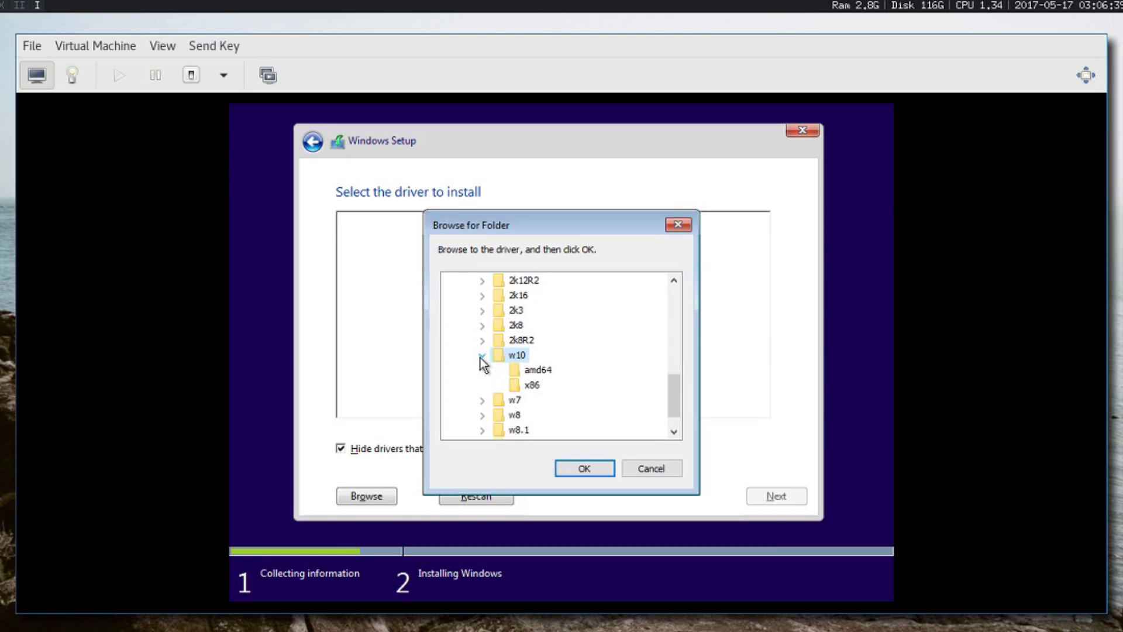
{"action": "left_click", "coordinate": [537, 368]}
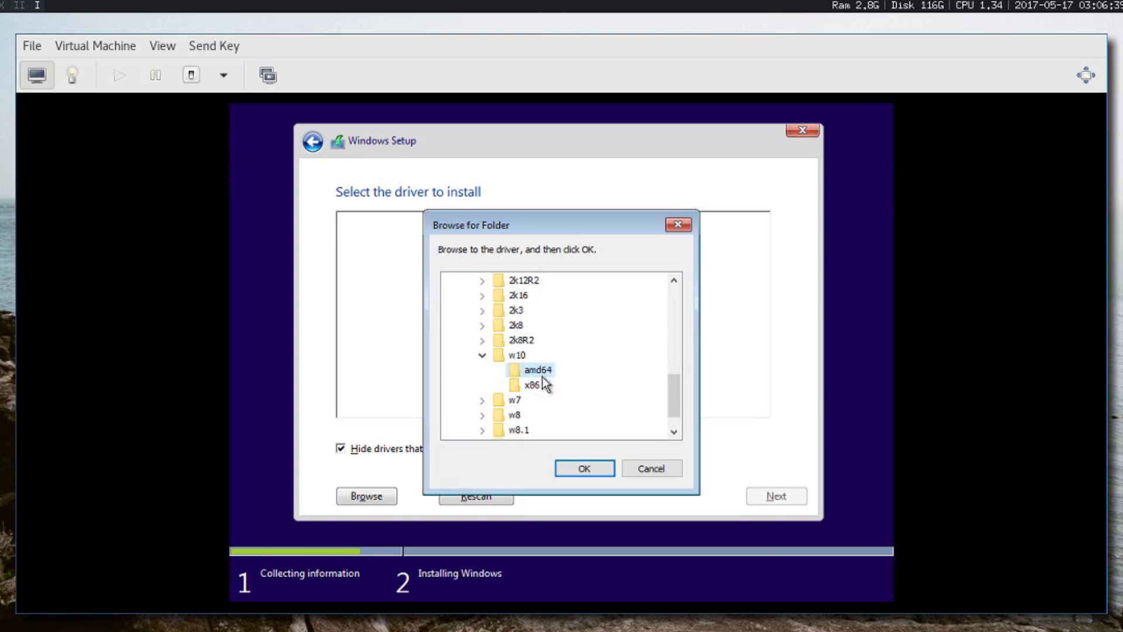
{"action": "left_click", "coordinate": [582, 467]}
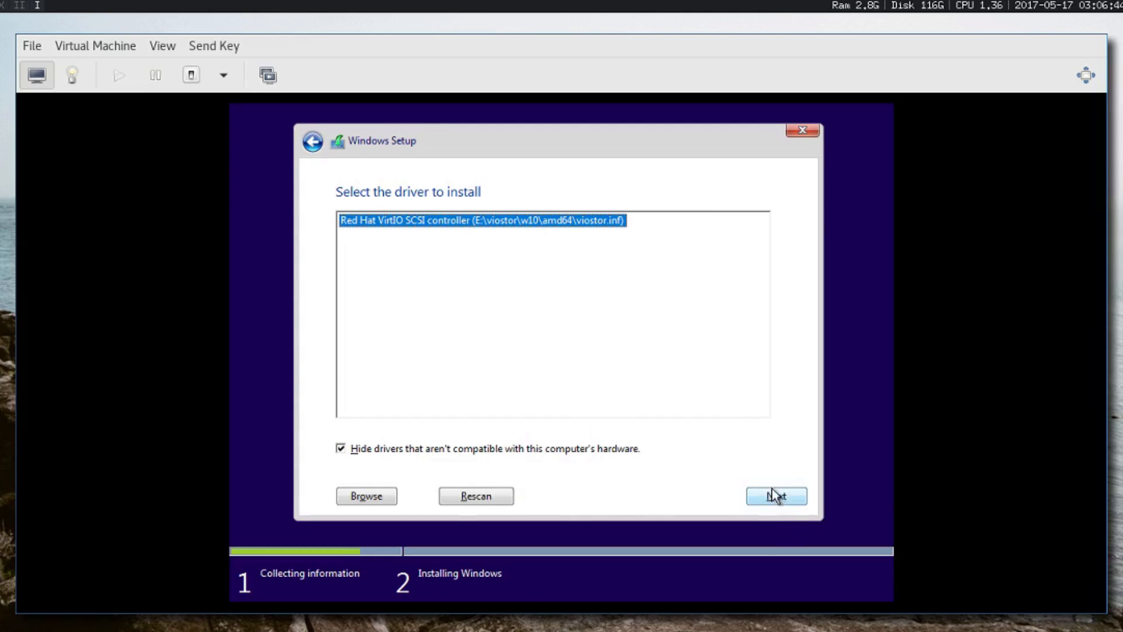
{"action": "left_click", "coordinate": [776, 496]}
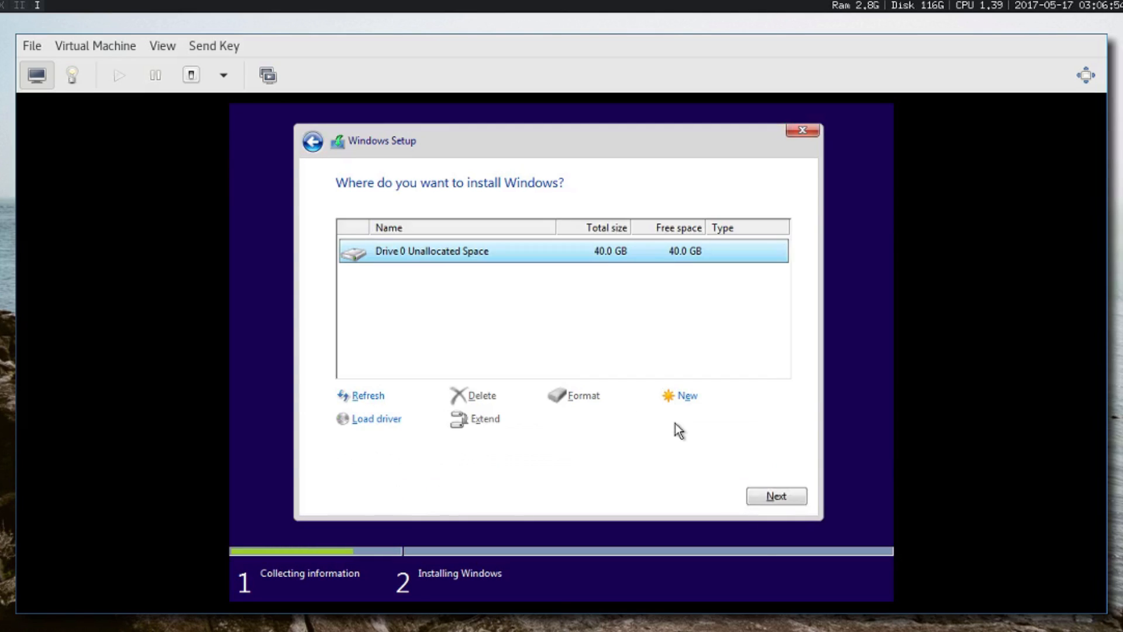
{"action": "mouse_move", "coordinate": [809, 556]}
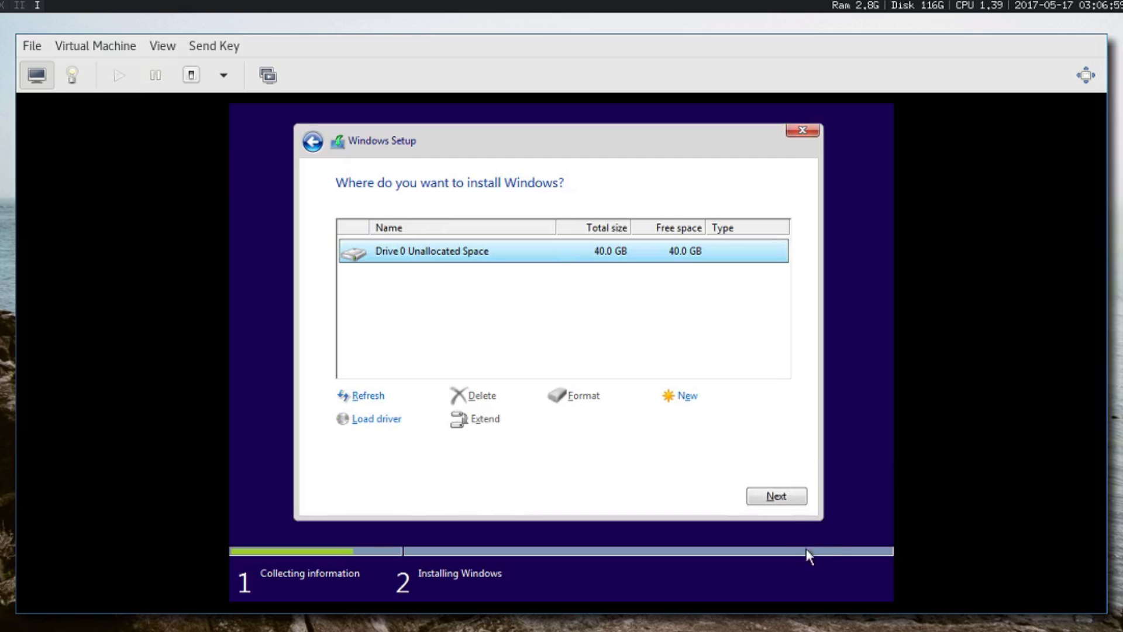
Step: Begin installing Windows onto Drive 0's 40 GB unallocated space
{"action": "left_click", "coordinate": [775, 496]}
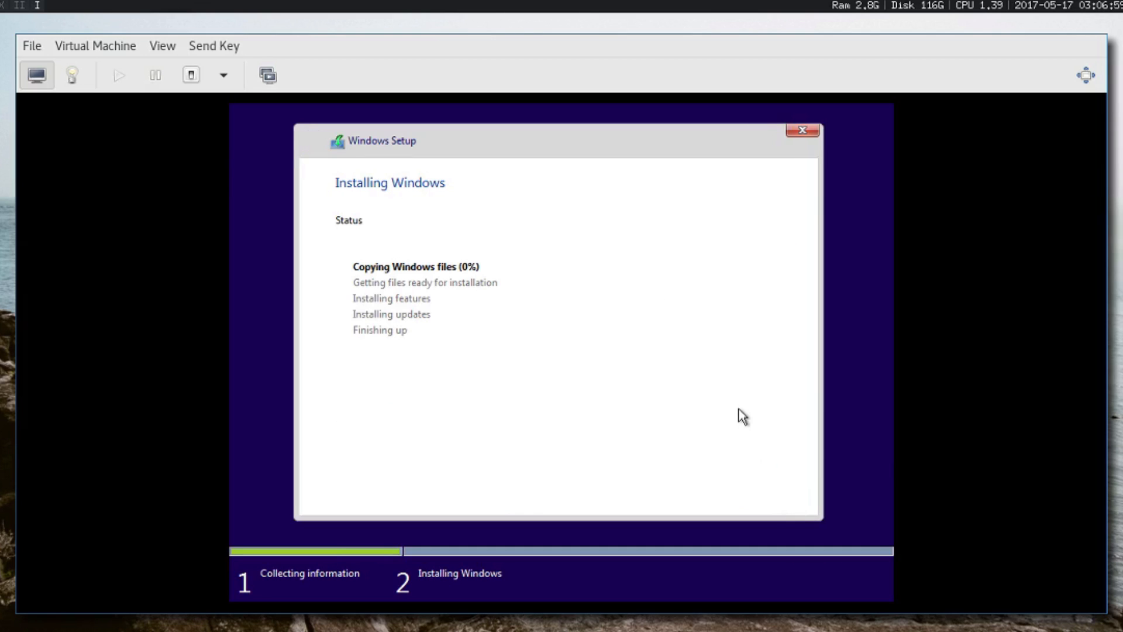